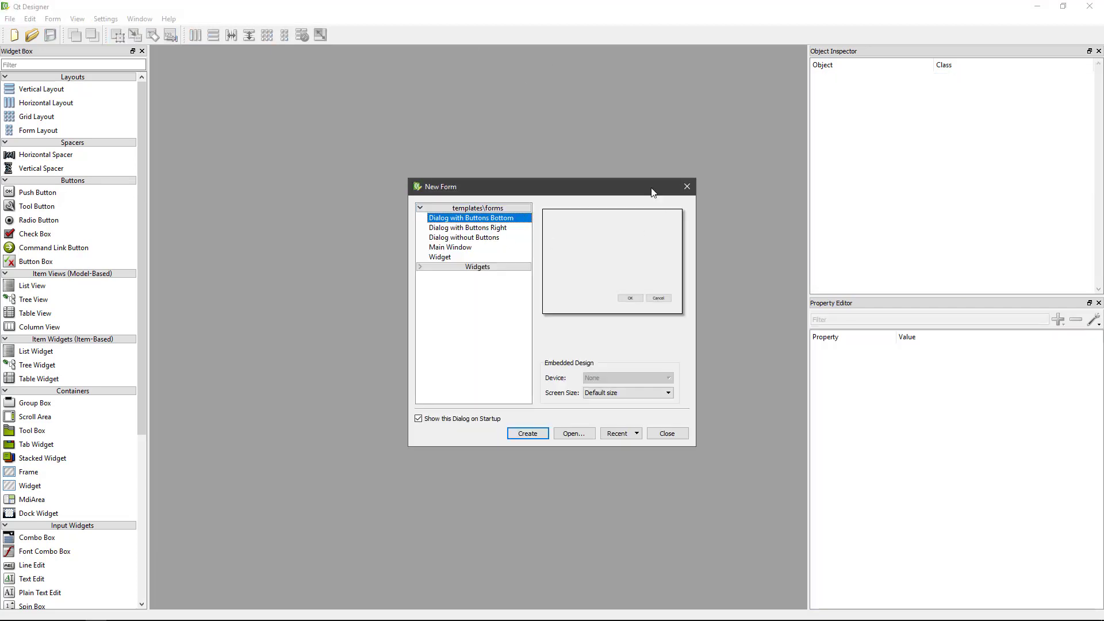
Leave Qt Designer's new-form chooser and switch to the biped_sample File Explorer window.
key(alt+tab)
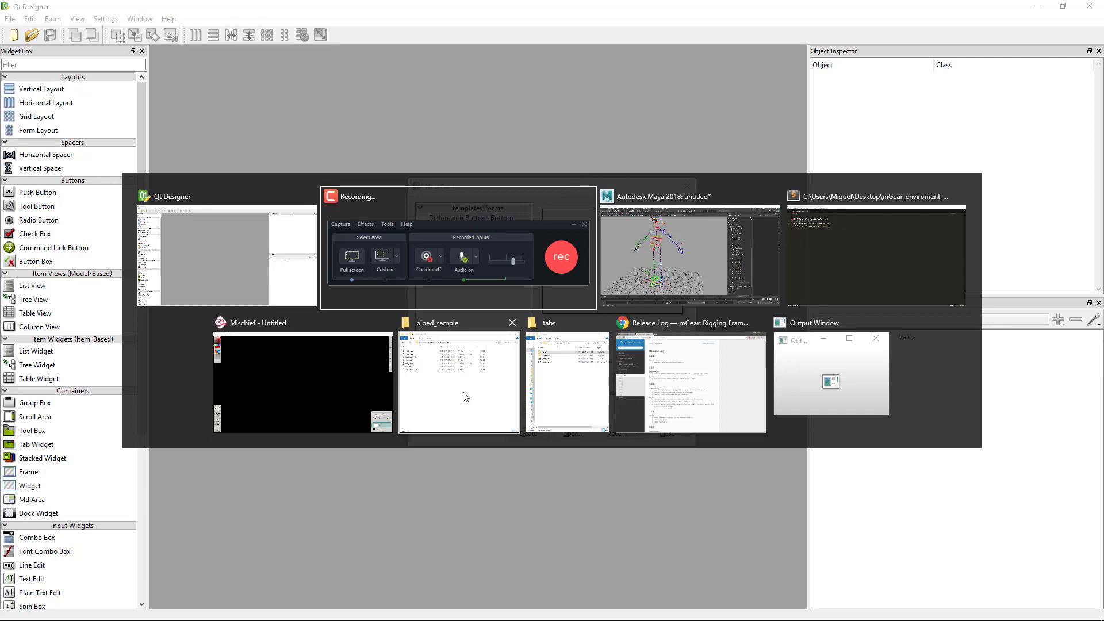
mouse_move(493, 397)
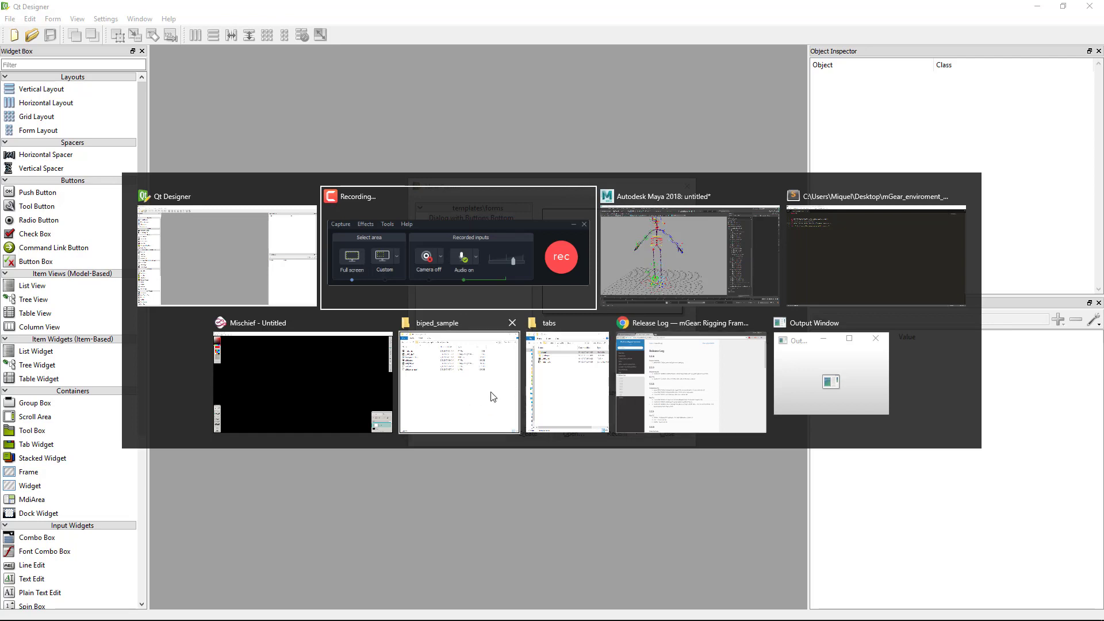
mouse_move(603, 322)
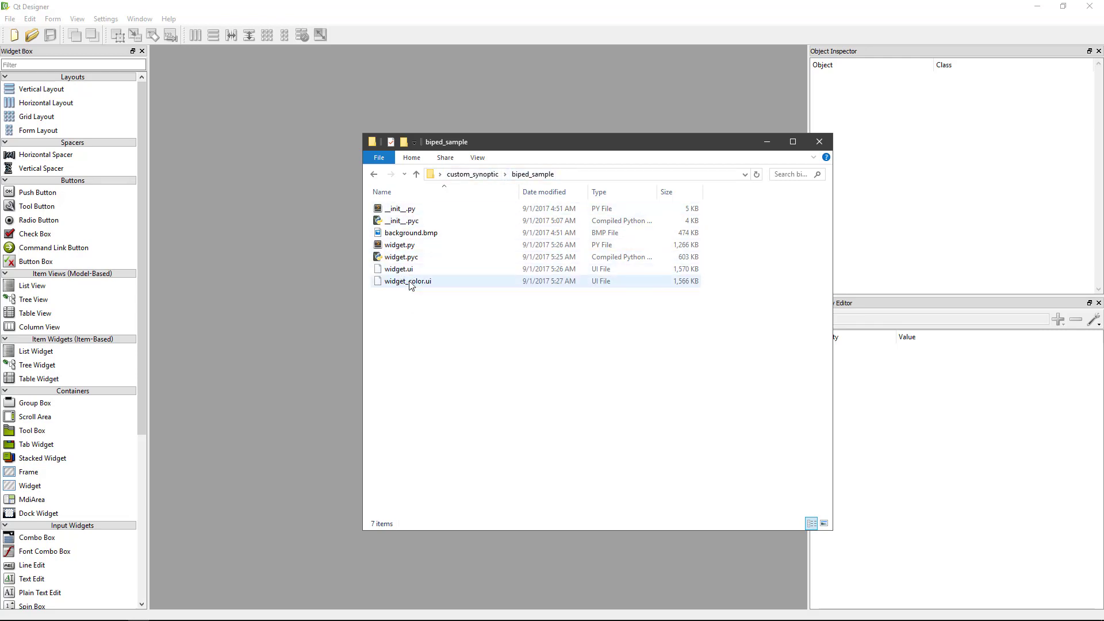
Select widget_color.ui in the biped_sample synoptic folder.
click(398, 270)
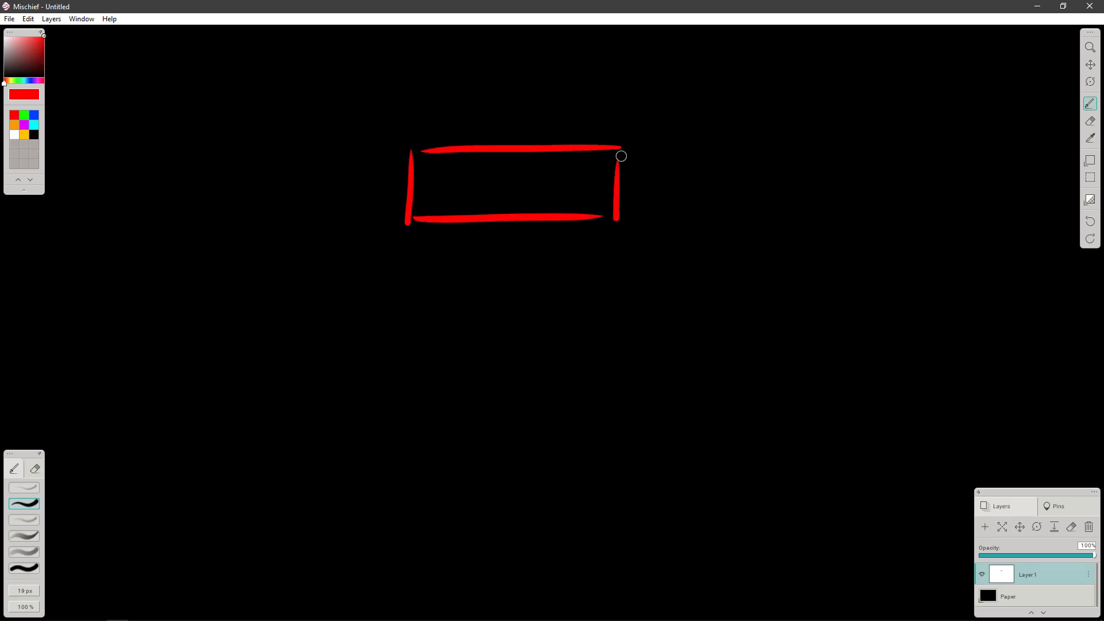
Sketch a red rounded button with an arrow pointing to A and a crossed zero.
drag(621, 156, 415, 208)
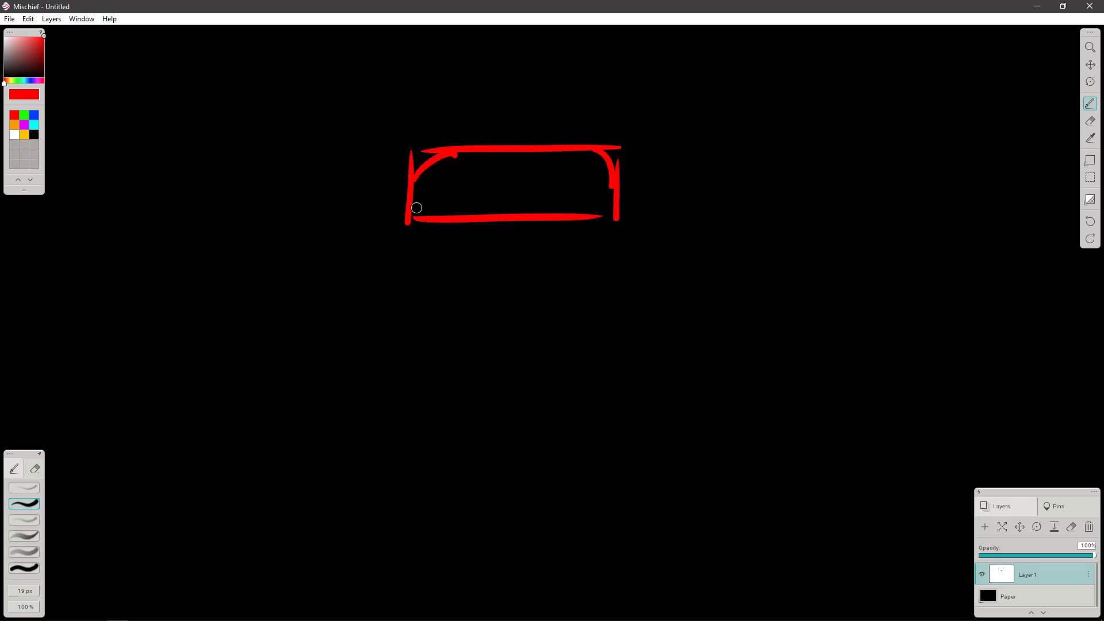
drag(416, 208, 603, 210)
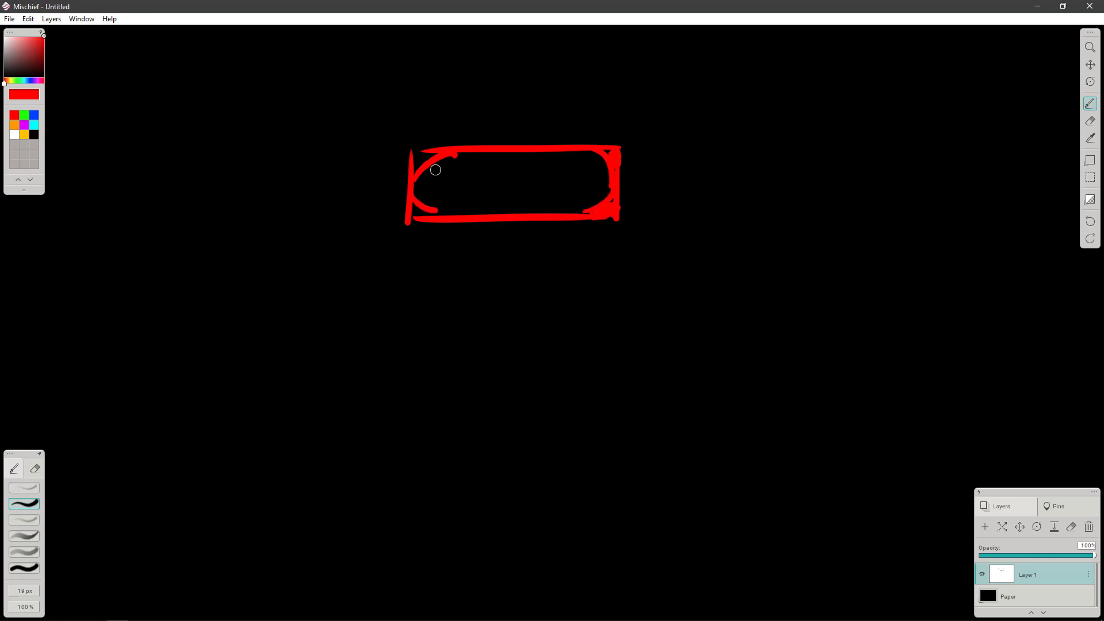
drag(435, 170, 420, 214)
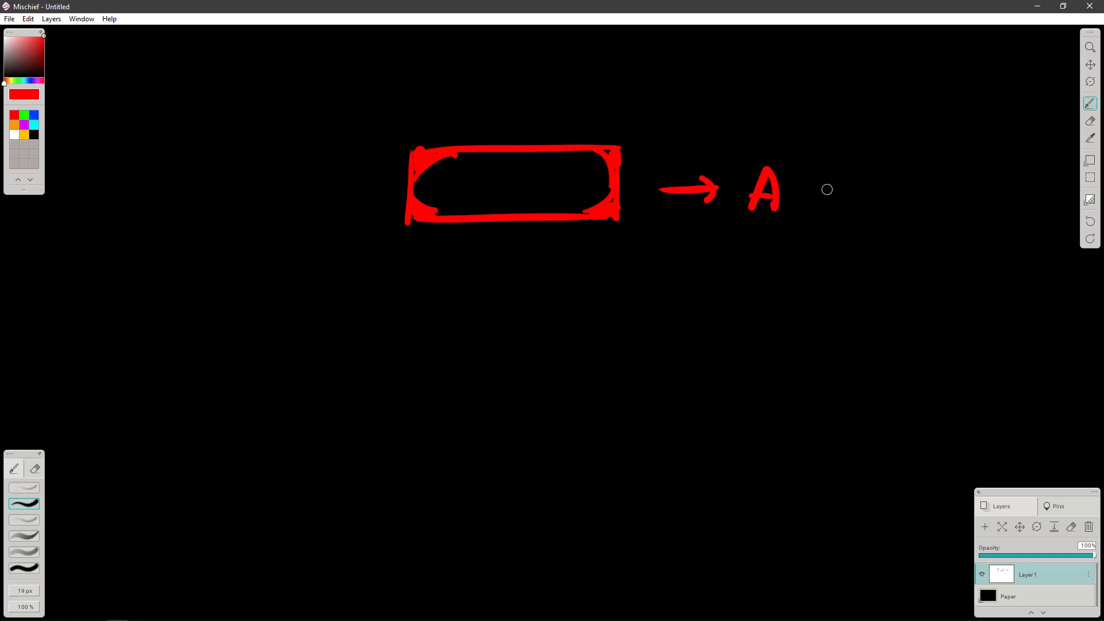
drag(832, 204, 860, 176)
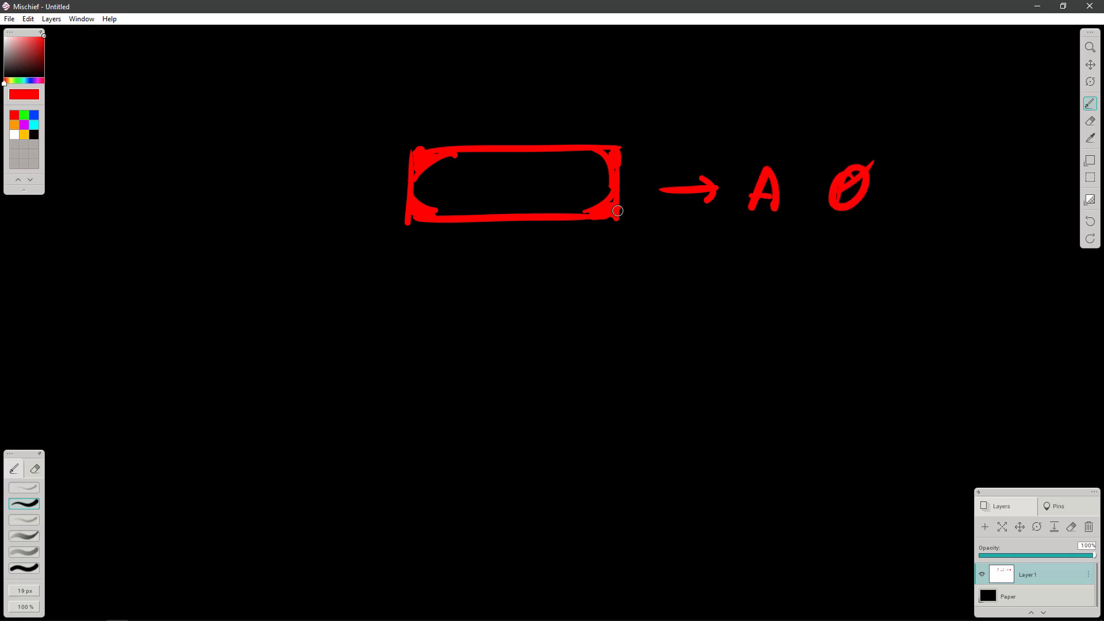
mouse_move(423, 298)
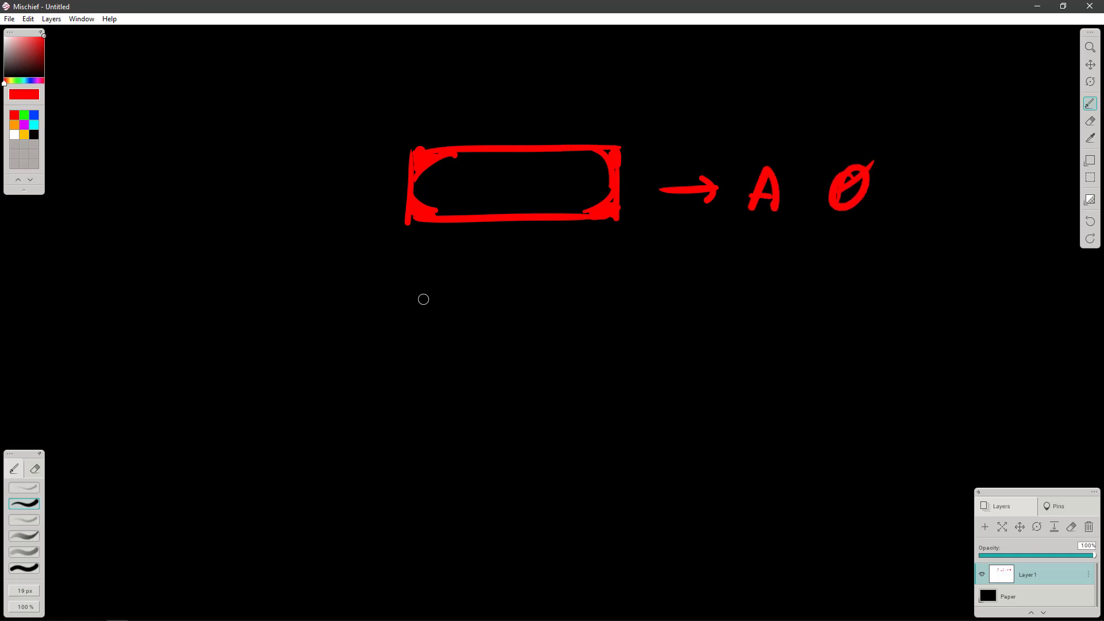
Draw a second button outline below the first and erase some of its strokes.
drag(437, 285, 423, 321)
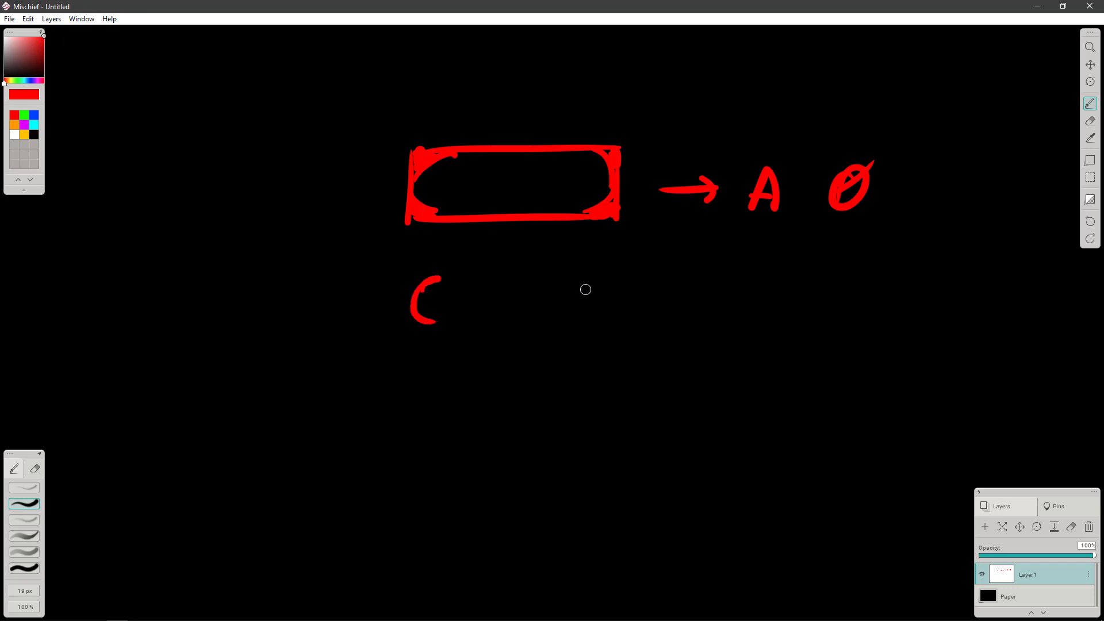
drag(436, 288, 603, 303)
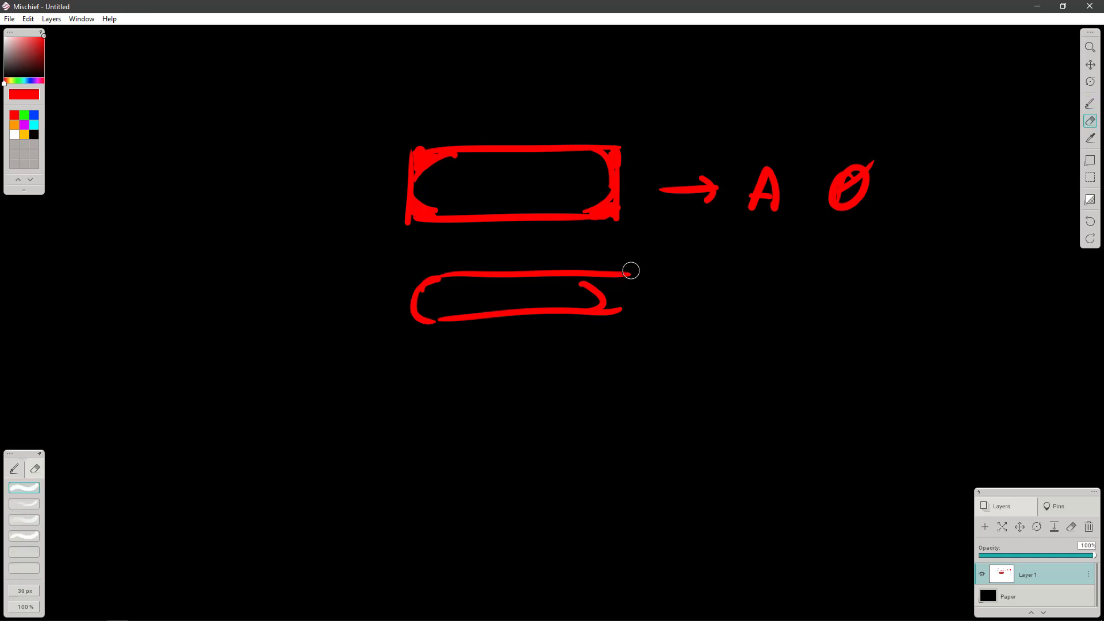
drag(629, 270, 616, 313)
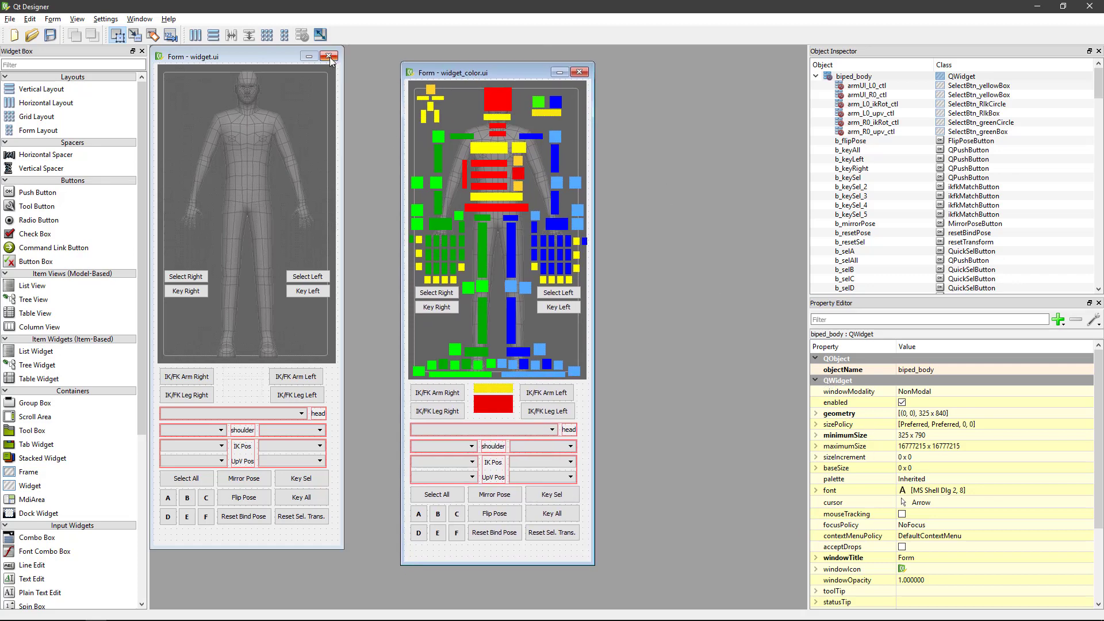
Close the 'Form - widget.ui' subwindow, keeping widget_color.ui open.
click(330, 56)
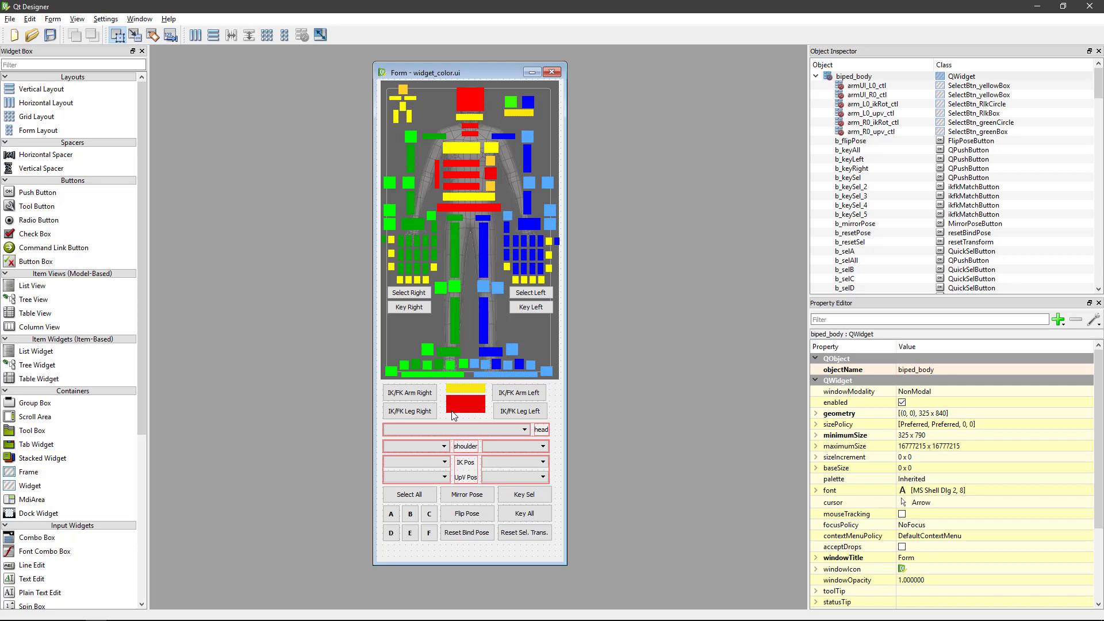
mouse_move(543, 165)
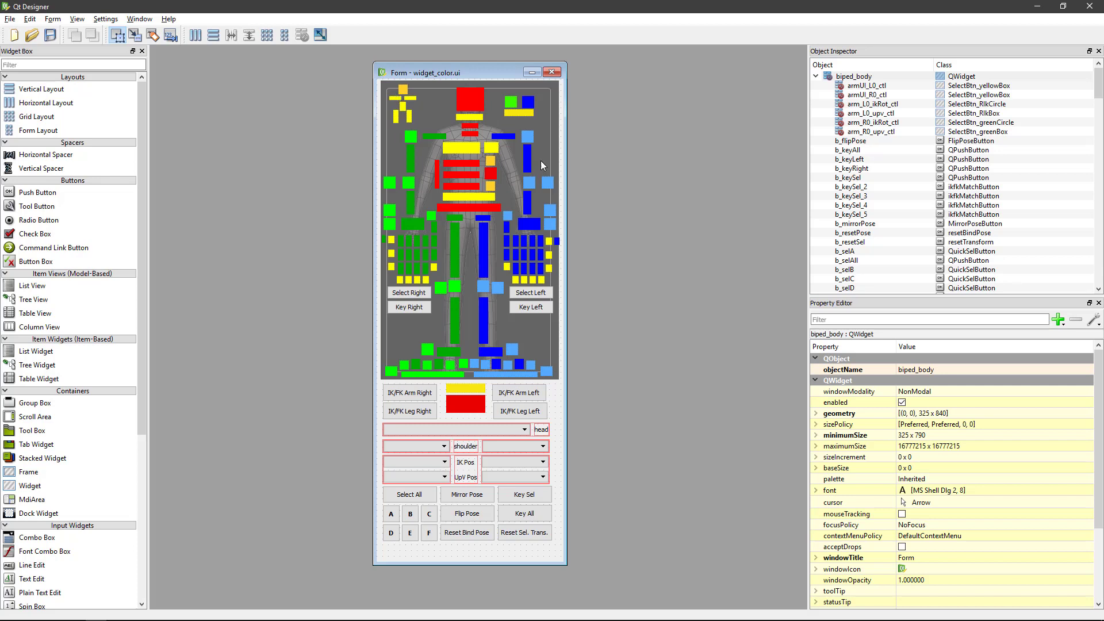
mouse_move(206, 268)
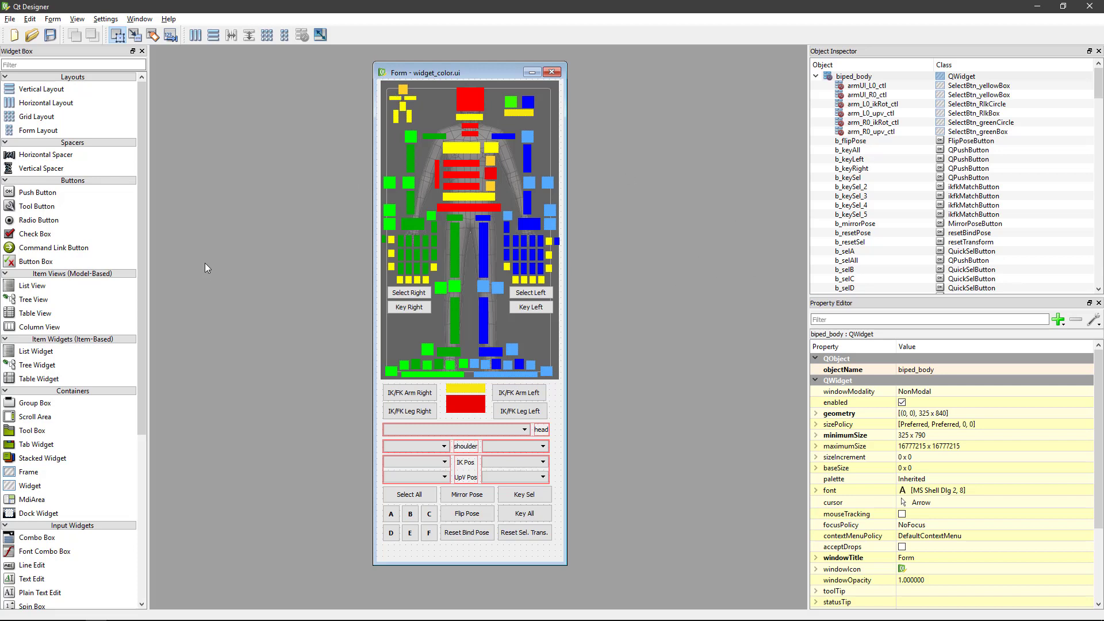
mouse_move(479, 62)
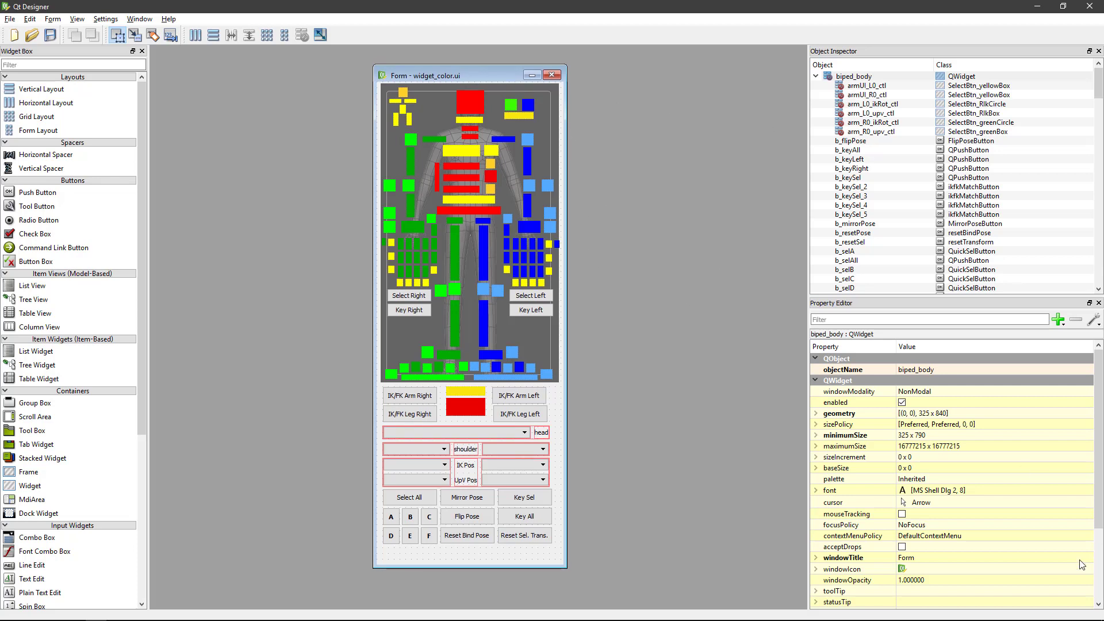
mouse_move(807, 326)
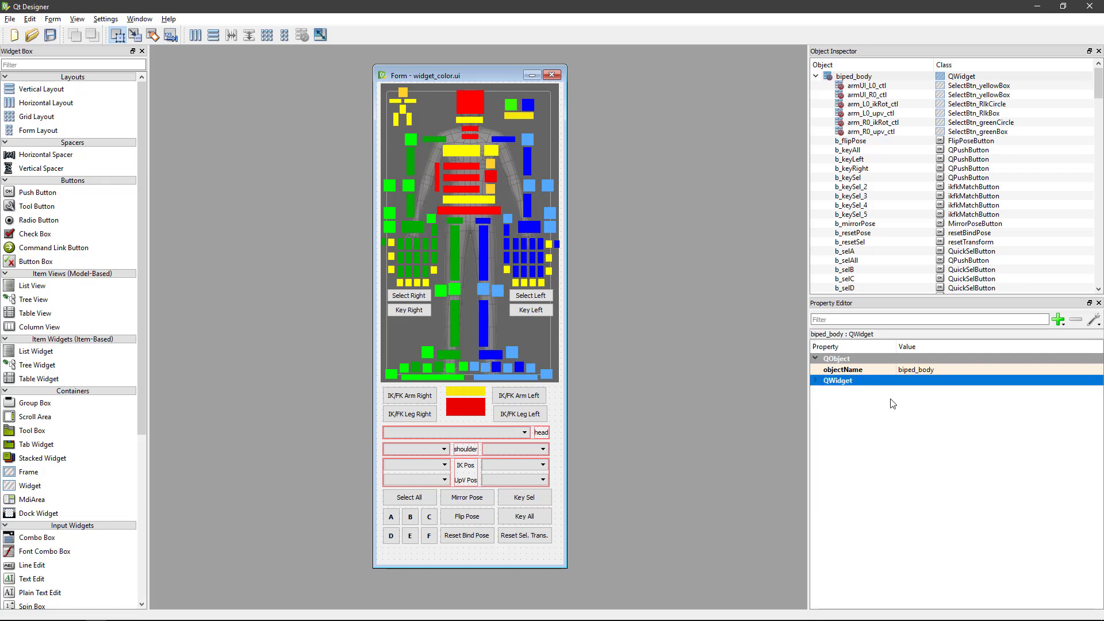
Select the yellow armUI_L0_ctl box to show its 'object' property.
click(402, 93)
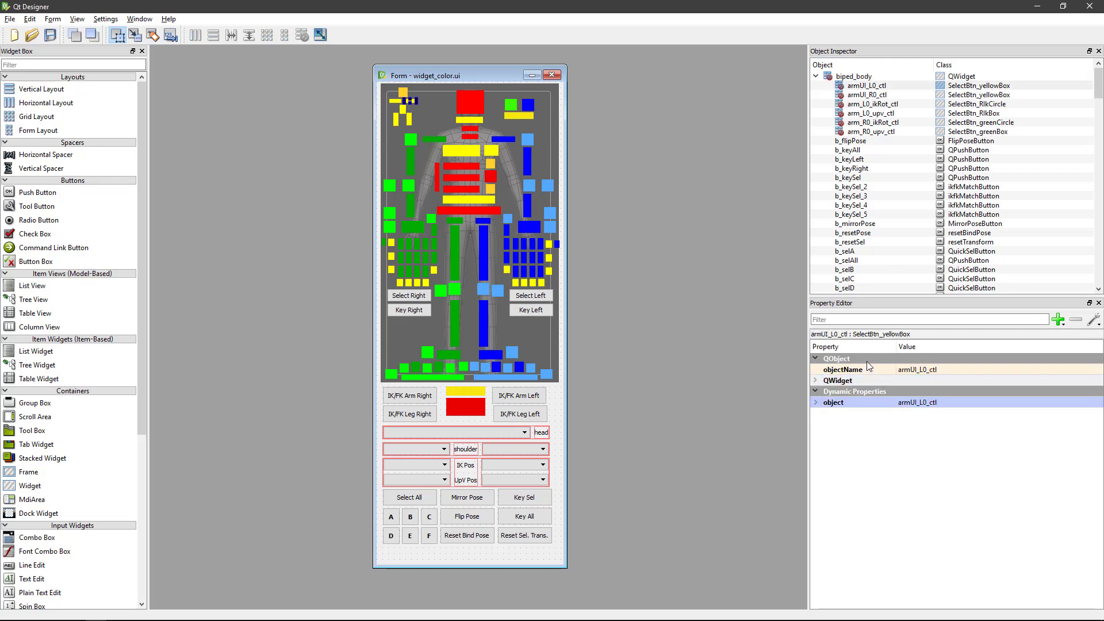
mouse_move(916, 379)
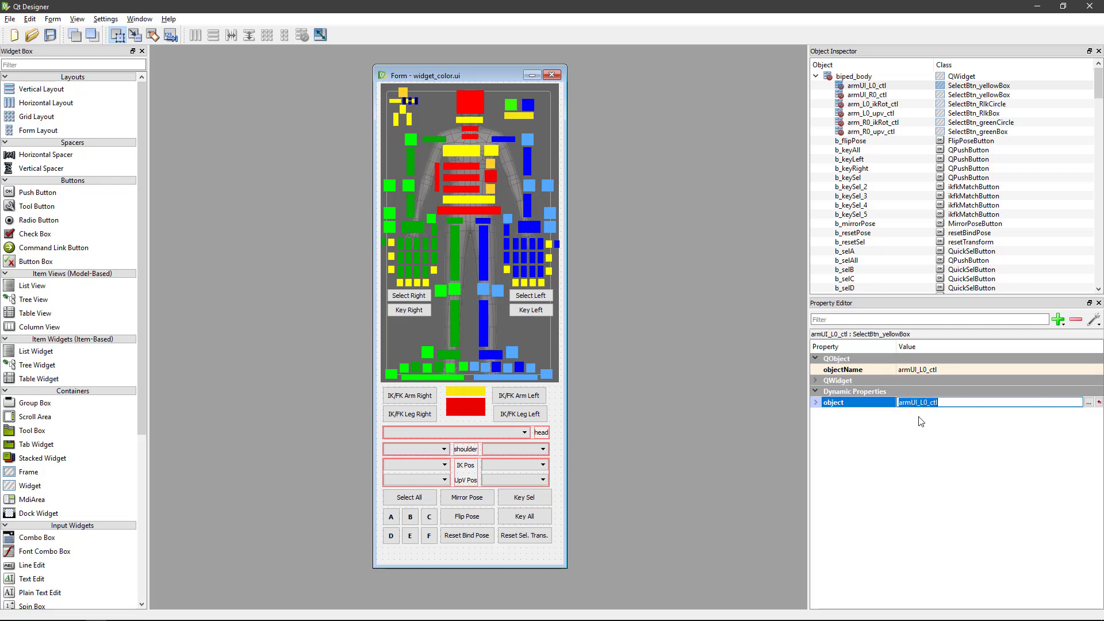
mouse_move(905, 415)
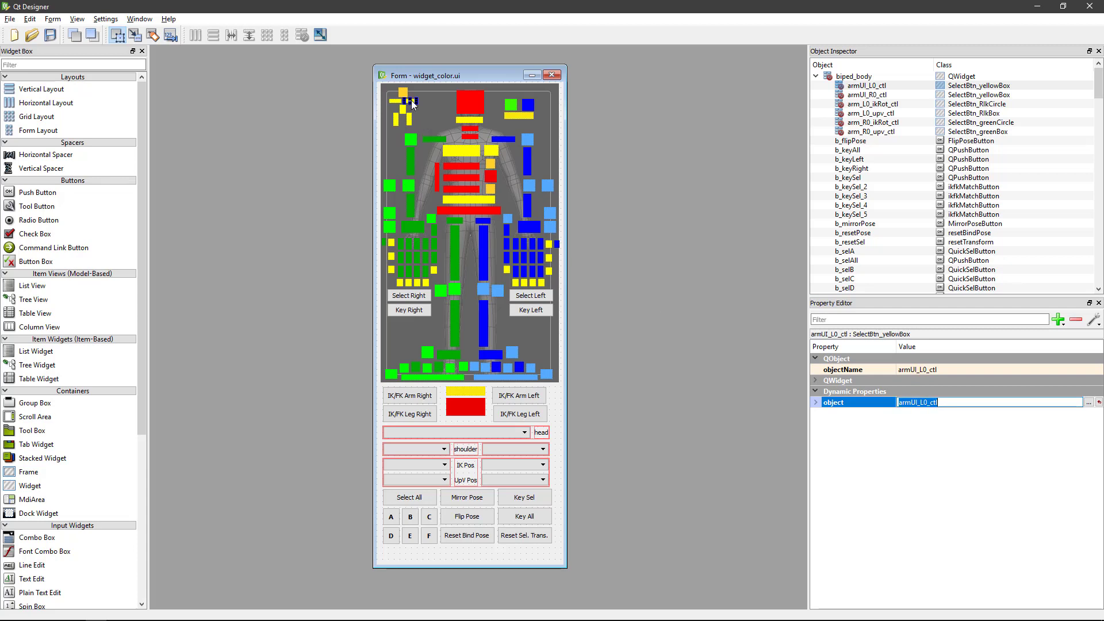
mouse_move(419, 111)
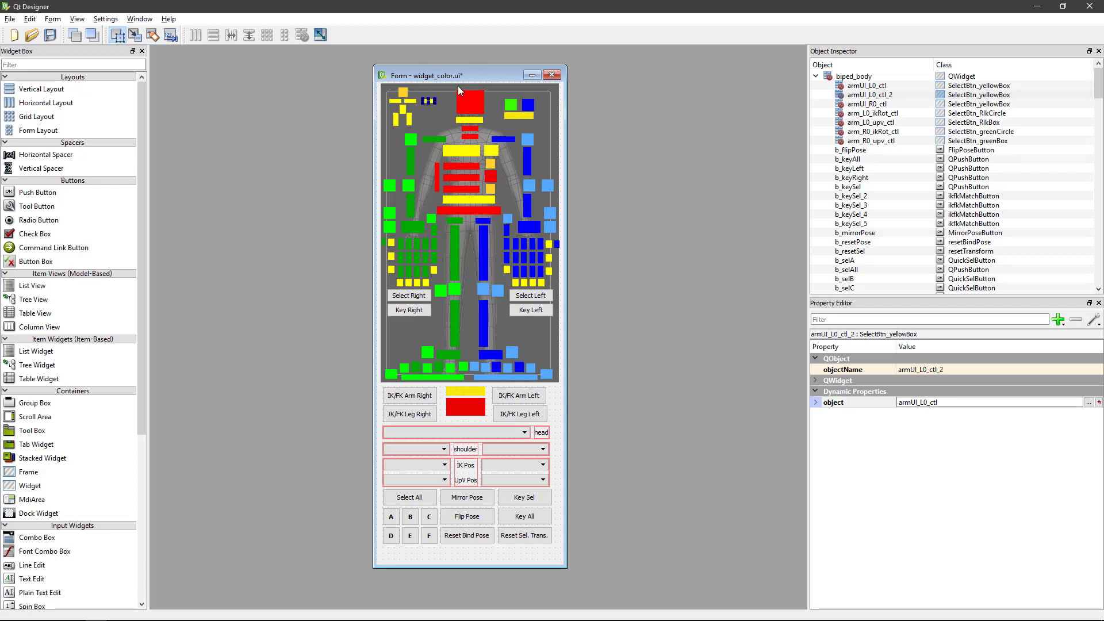
Copy the yellow arm button to armUI_L0_ctl_2 targeting armUI_L1_ctl, and save.
click(464, 98)
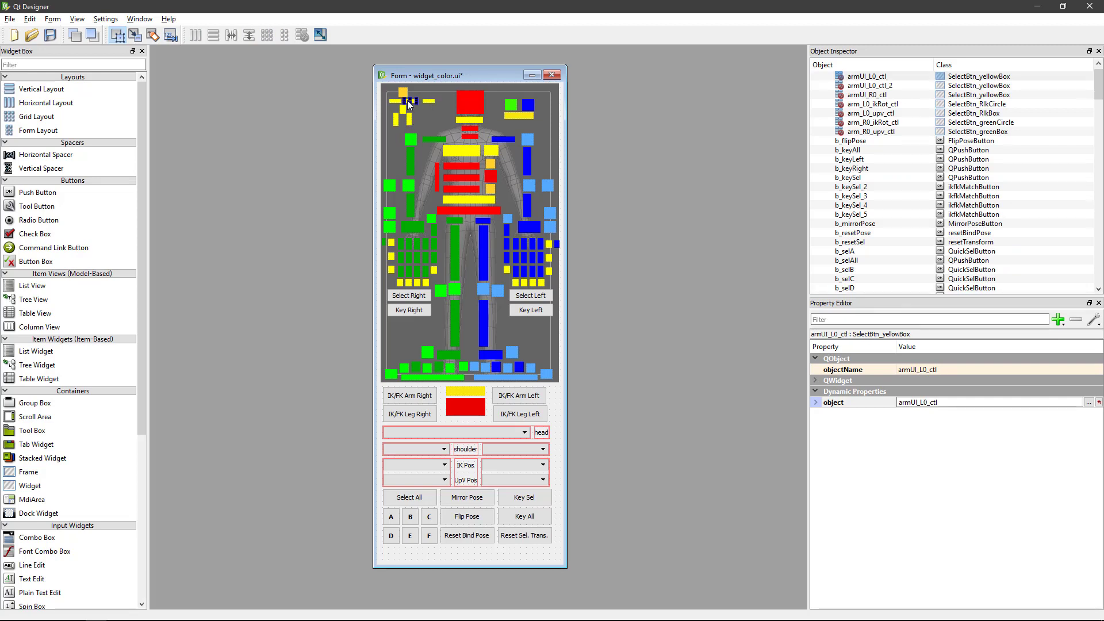
click(428, 94)
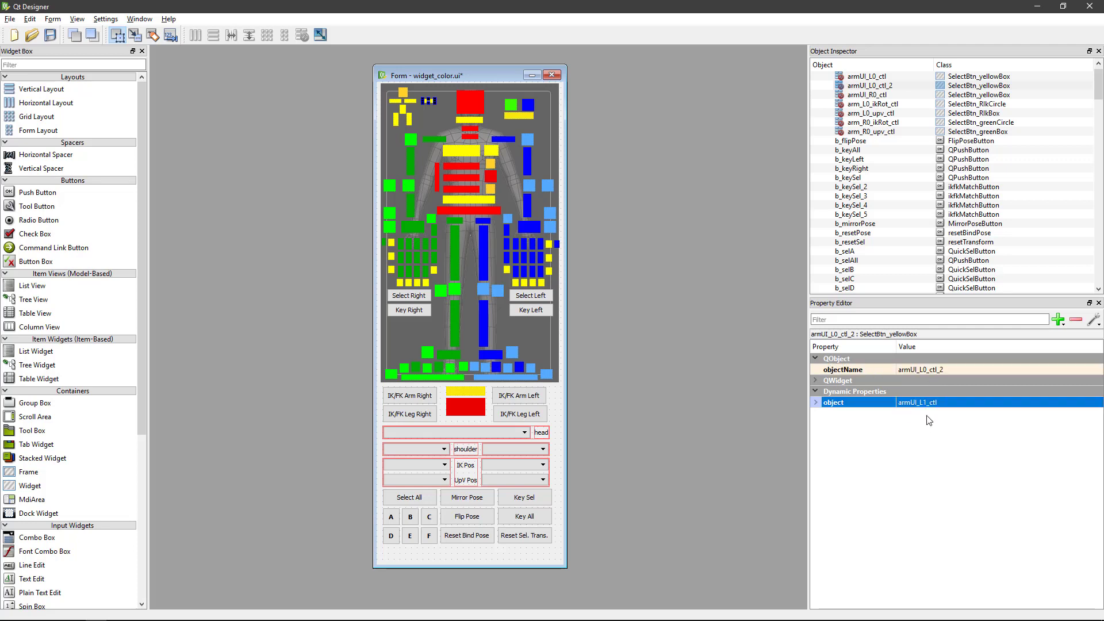
mouse_move(891, 432)
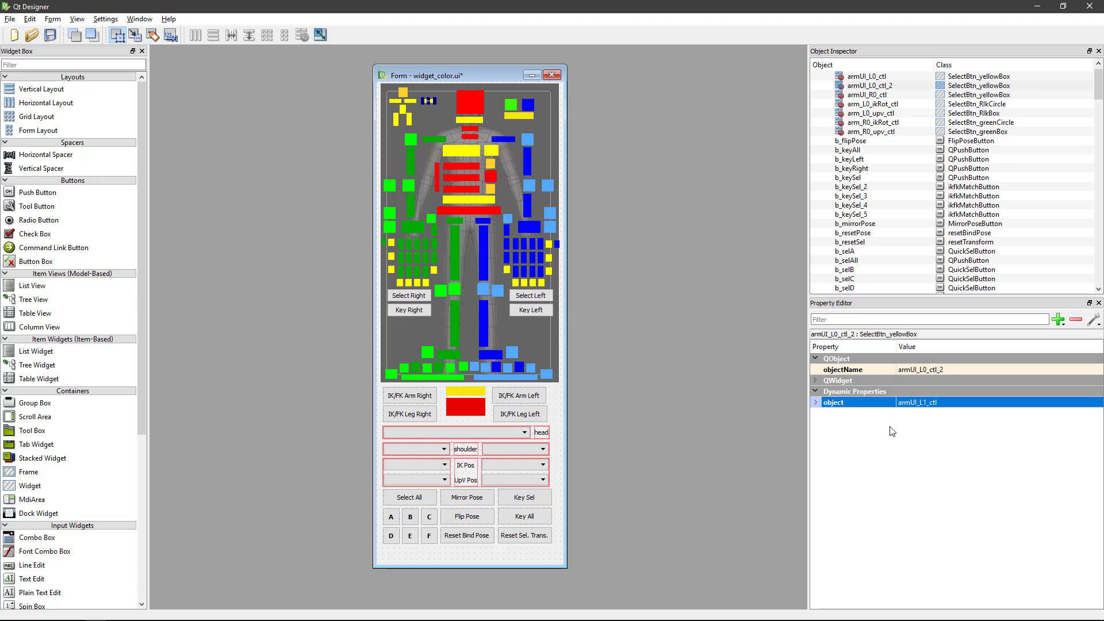
mouse_move(939, 411)
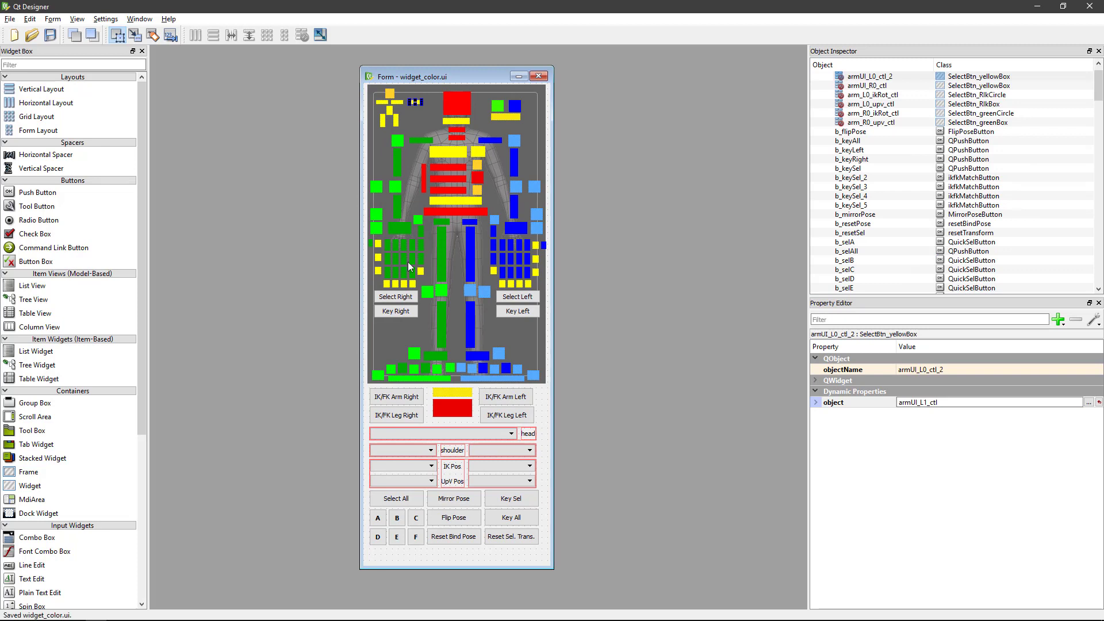
mouse_move(635, 219)
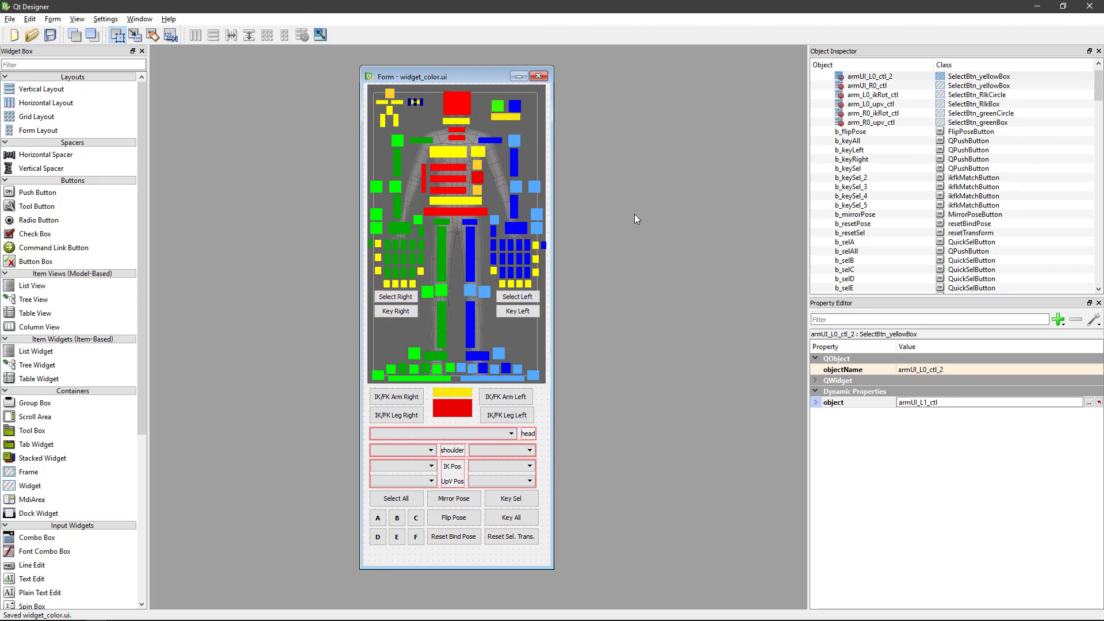
mouse_move(622, 276)
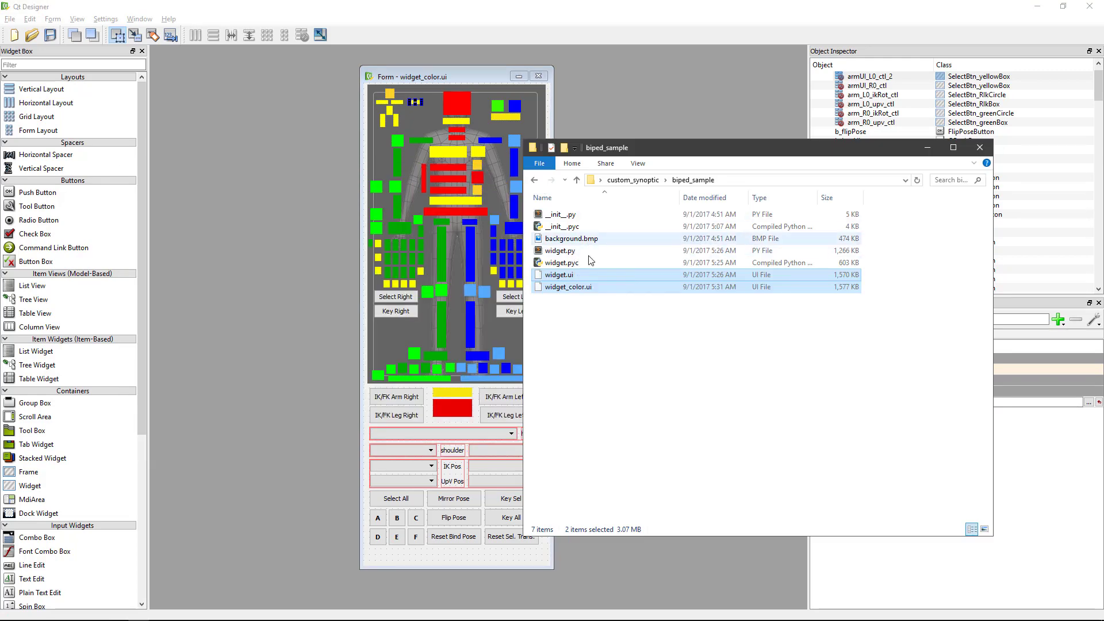
mouse_move(567, 251)
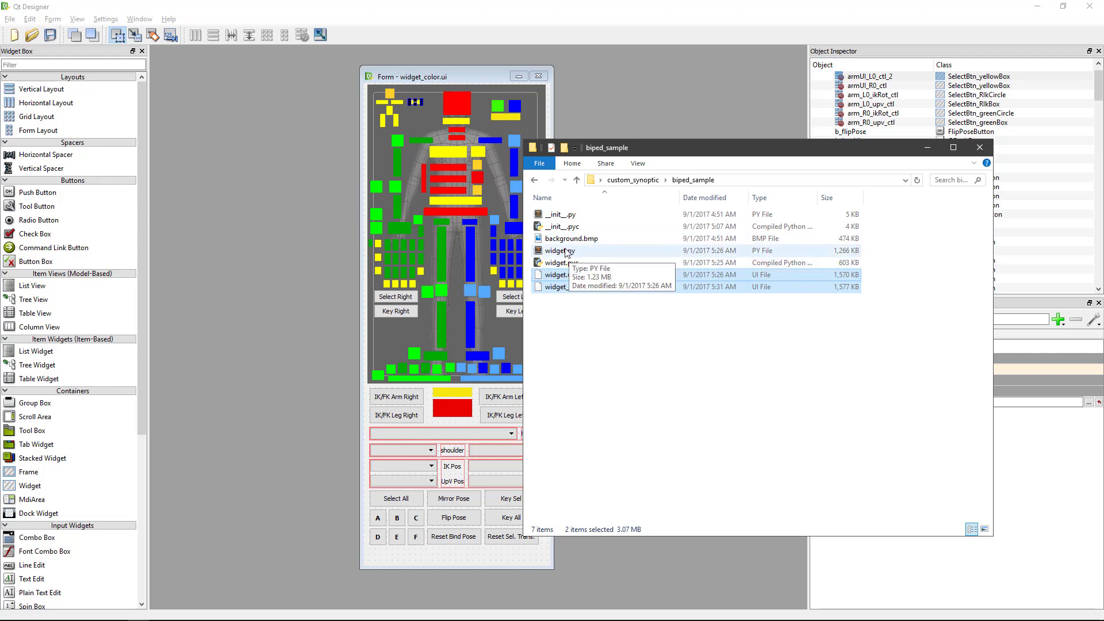
mouse_move(632, 225)
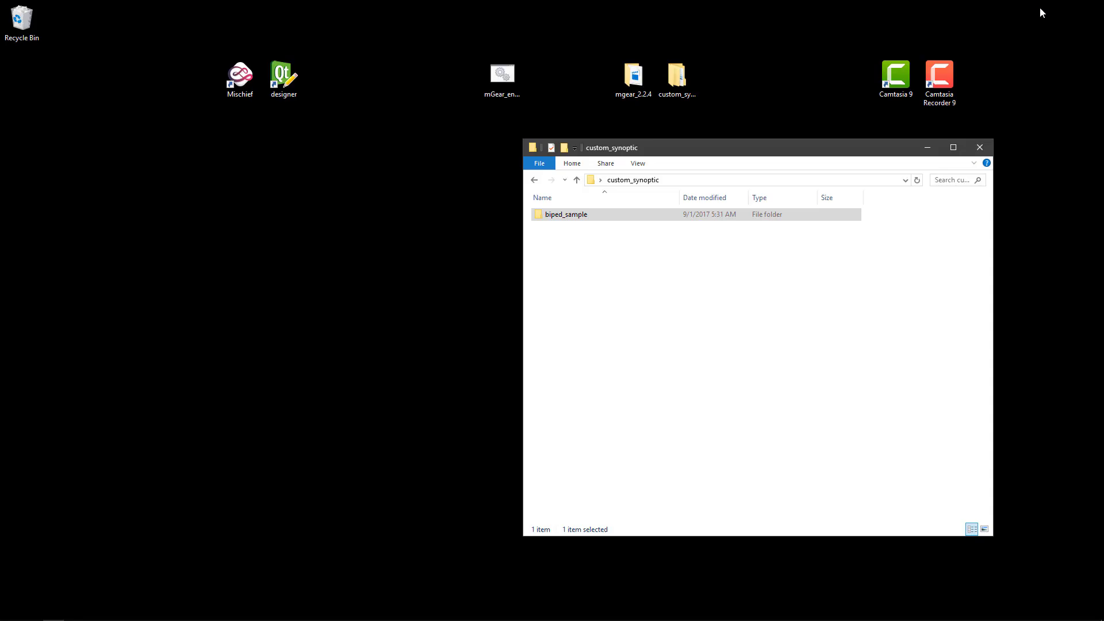
Browse mgear_2.2.4 to the synoptic biped tab and open widget.py with Sublime Text.
click(632, 75)
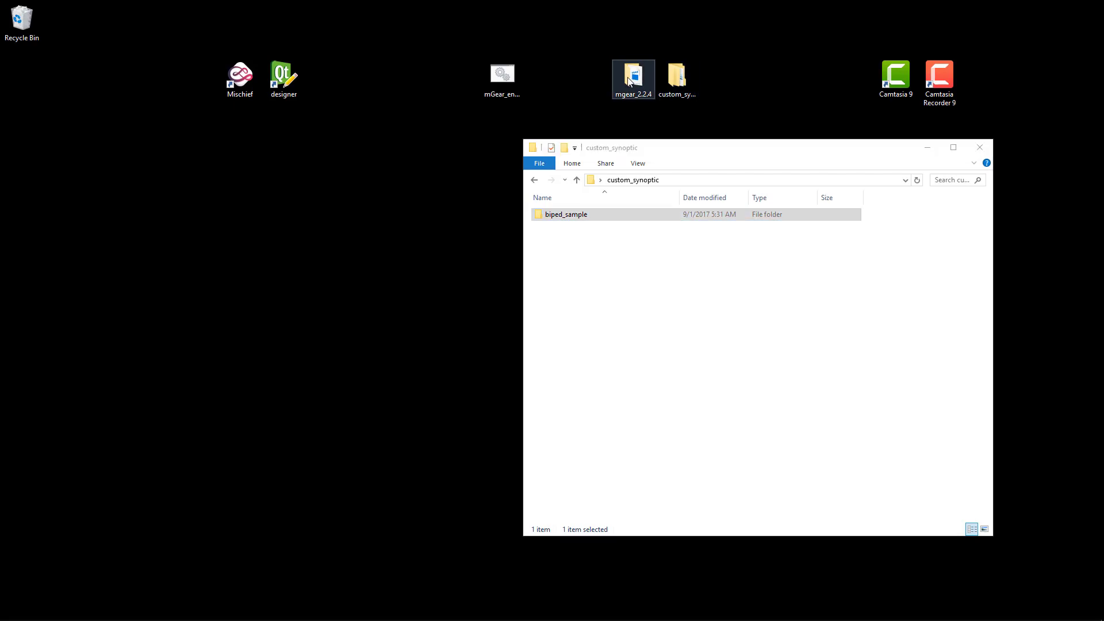
double_click(631, 75)
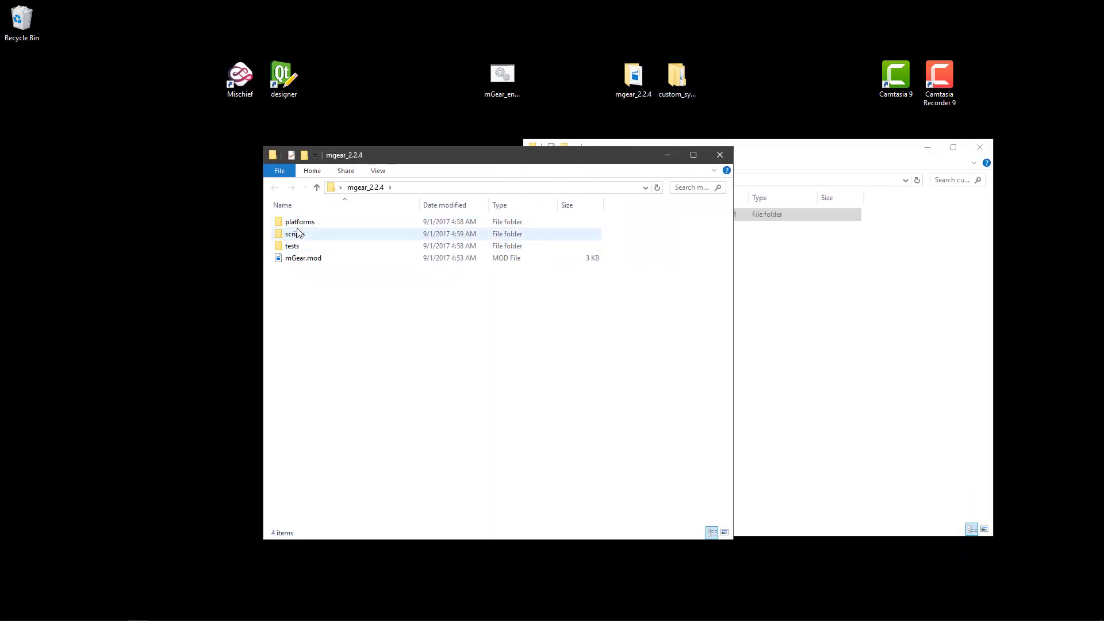
double_click(294, 233)
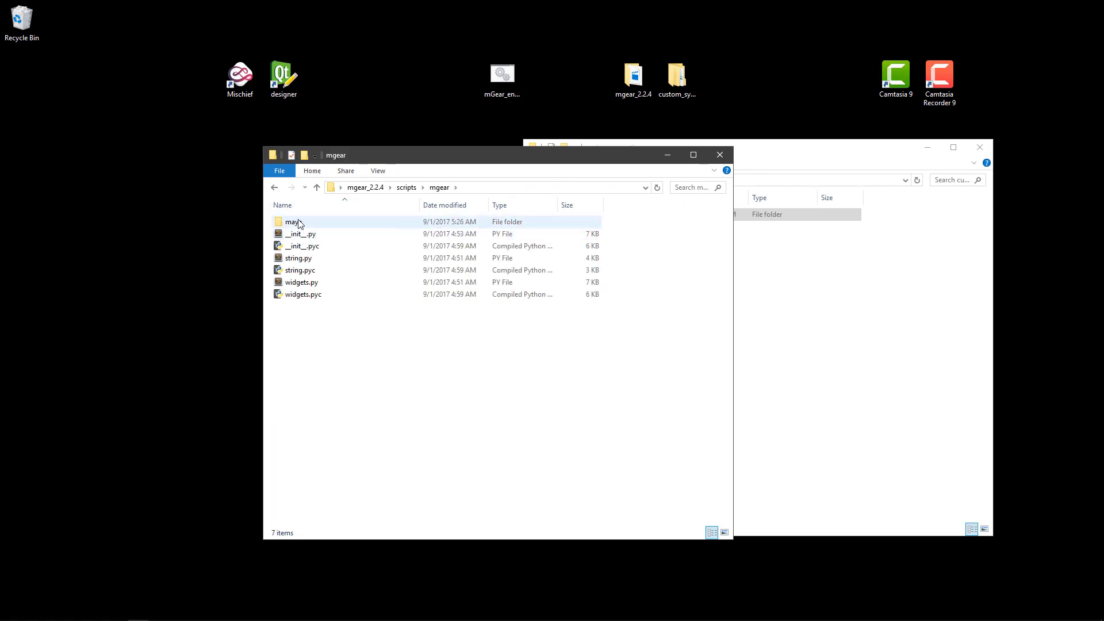
double_click(291, 221)
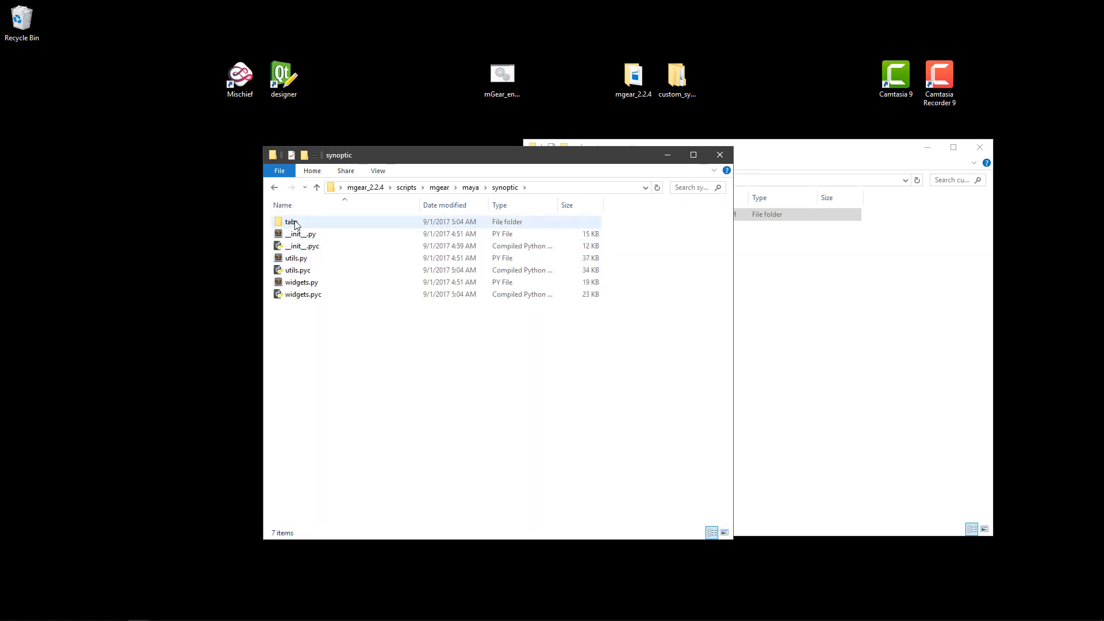
double_click(291, 221)
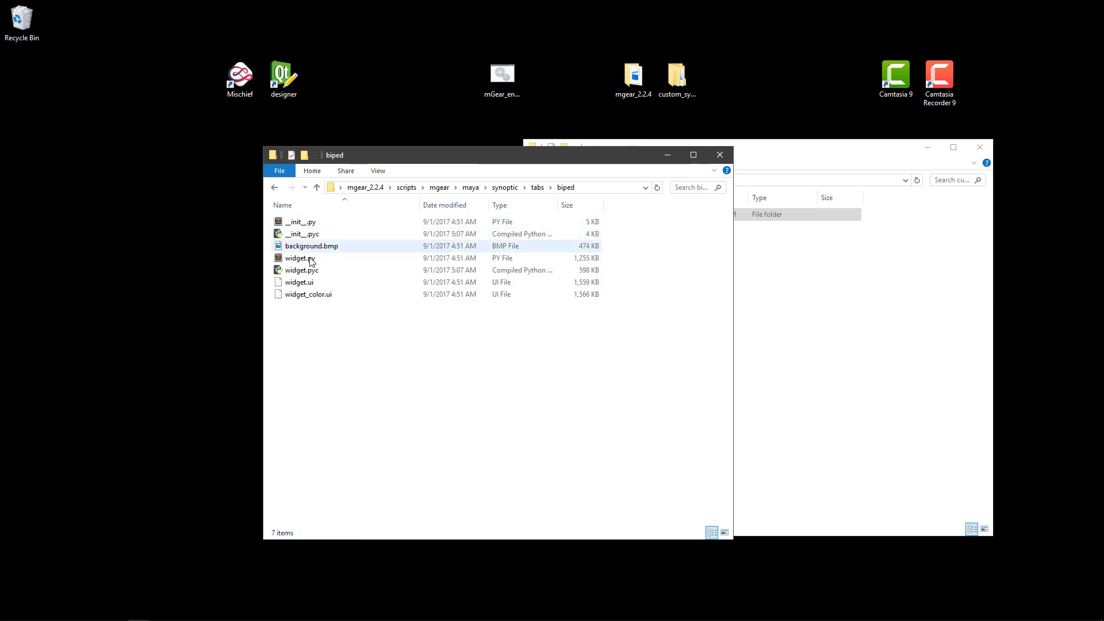
right_click(296, 258)
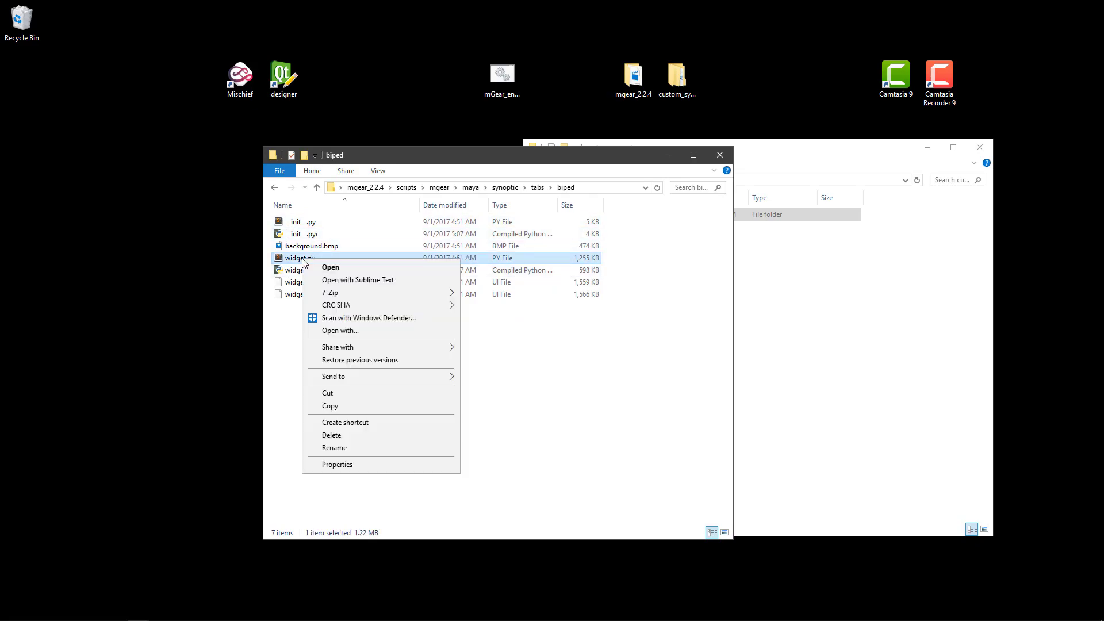
click(357, 279)
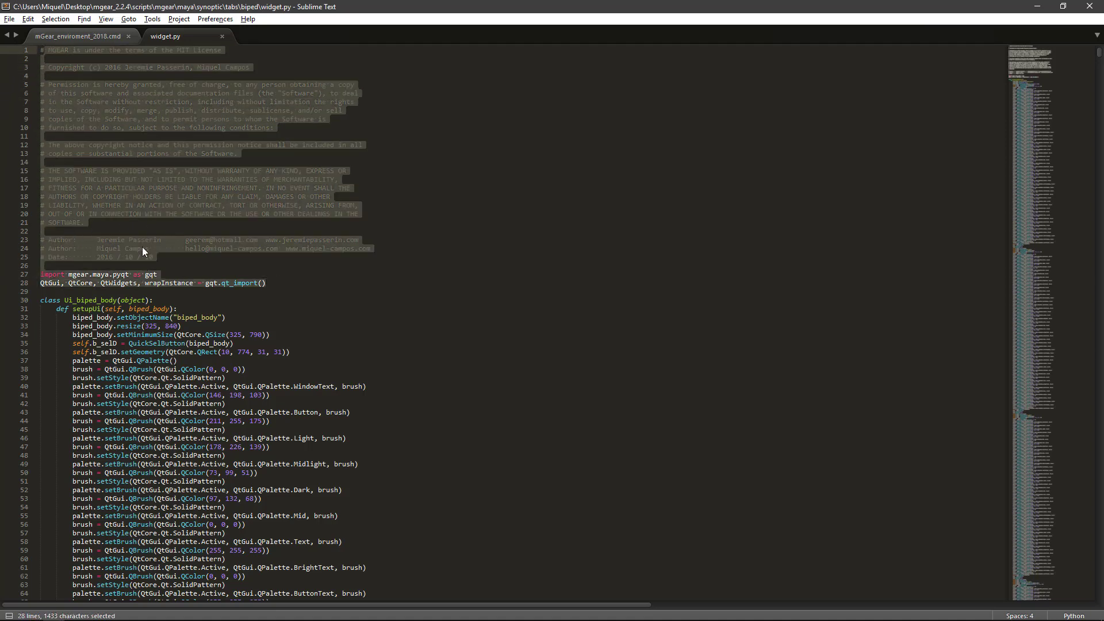
mouse_move(127, 232)
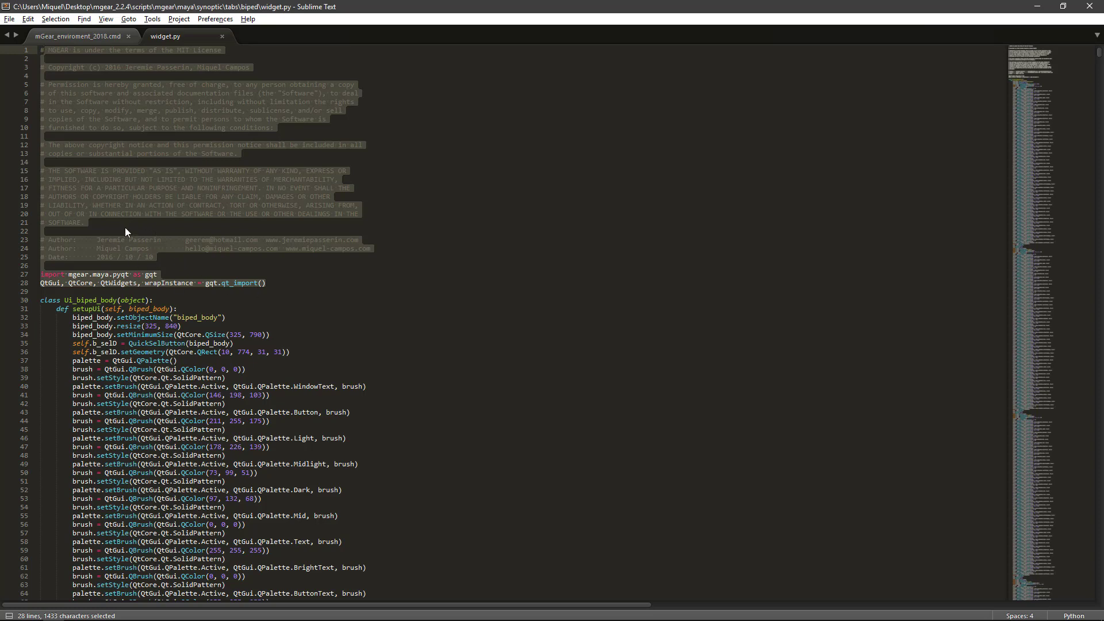
Highlight and scroll through widget.py's license header and import lines.
click(157, 273)
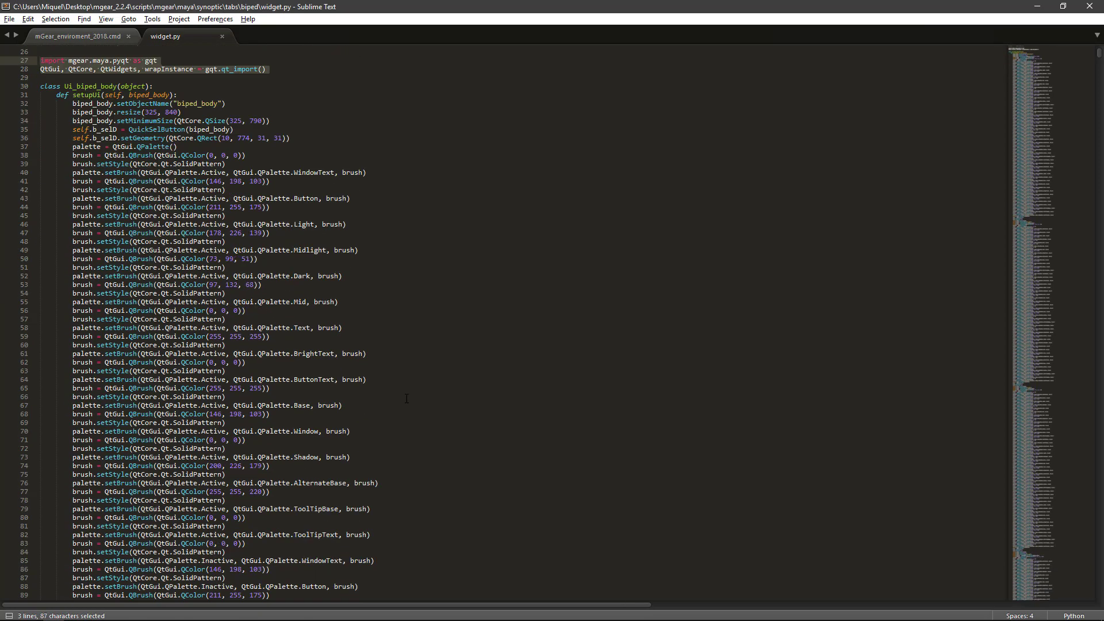
scroll(down, 3)
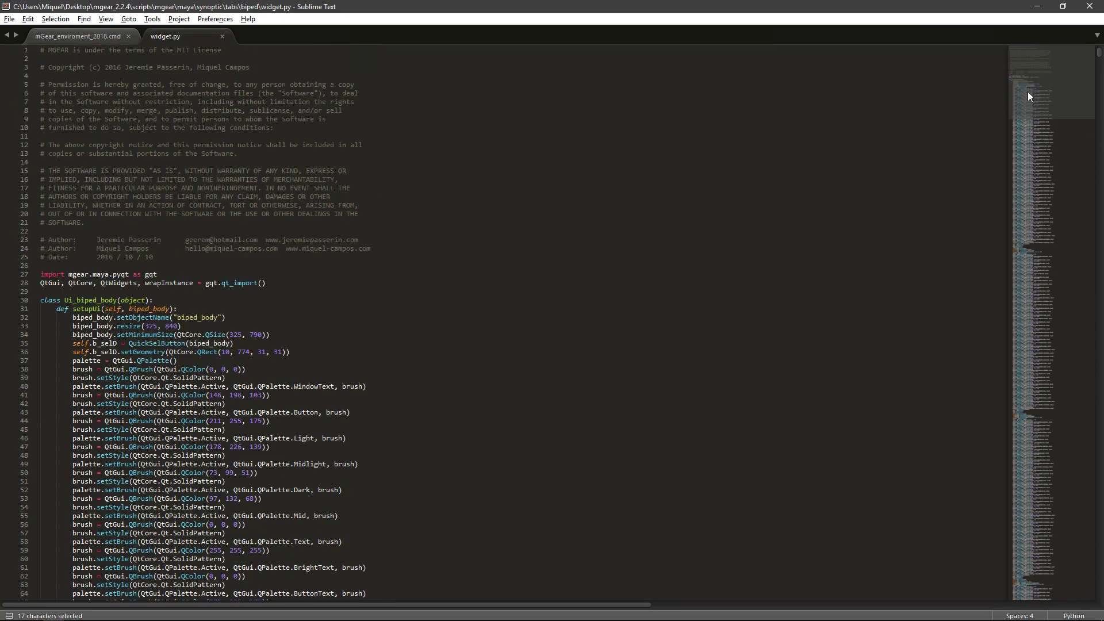
mouse_move(285, 254)
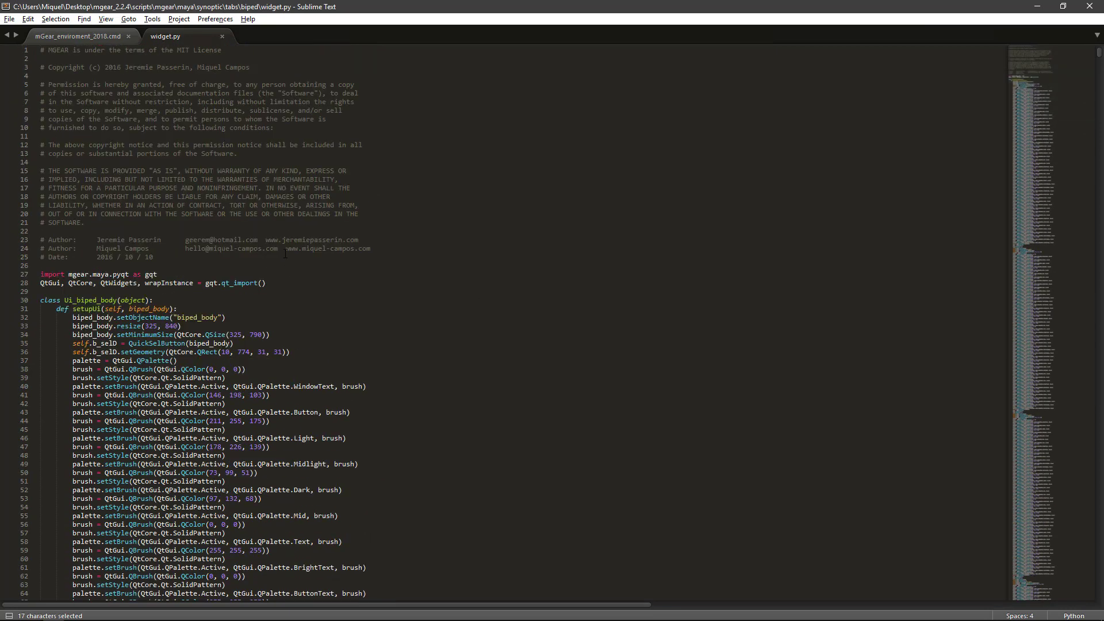
mouse_move(37, 290)
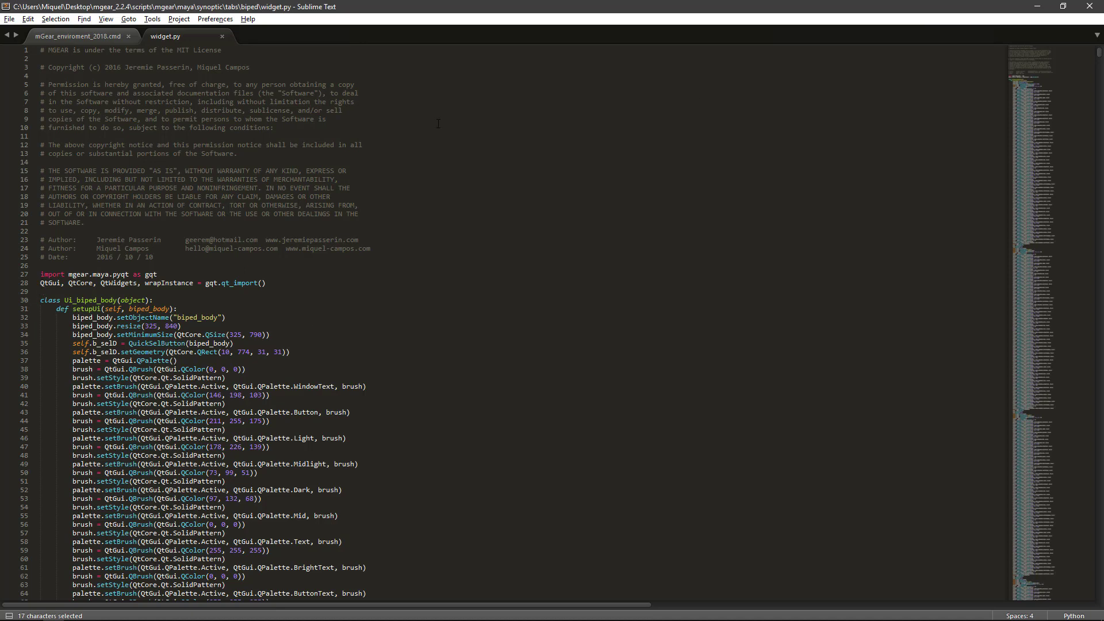
mouse_move(277, 332)
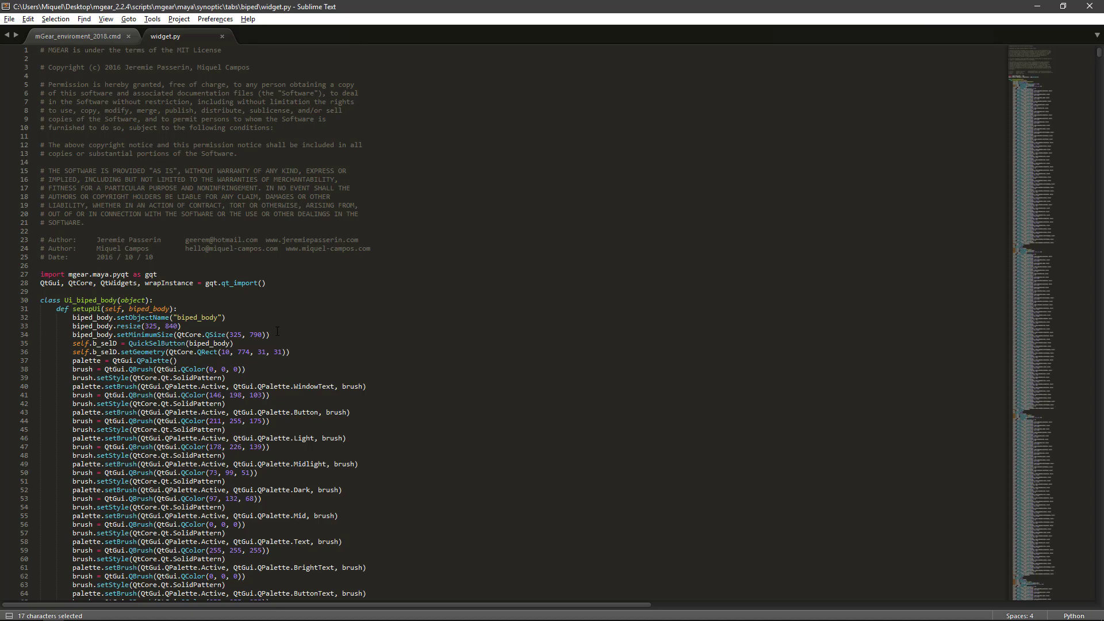
mouse_move(1012, 94)
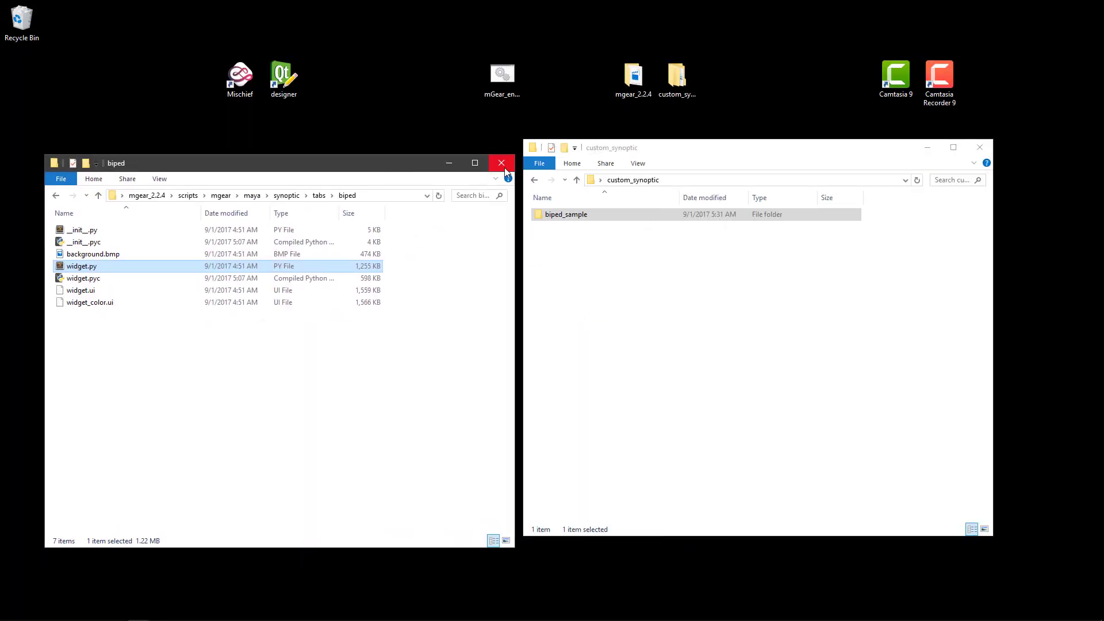
Close the mgear folder and browse Maya's Compile PyQt ui dialog to Desktop/custom_synoptic.
click(501, 162)
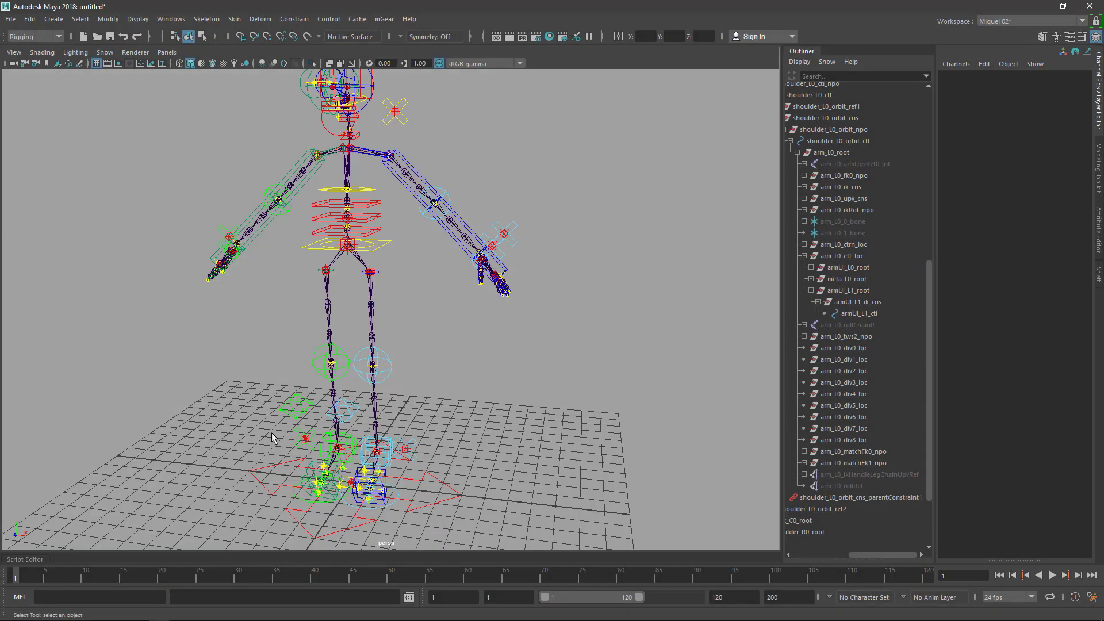
click(383, 19)
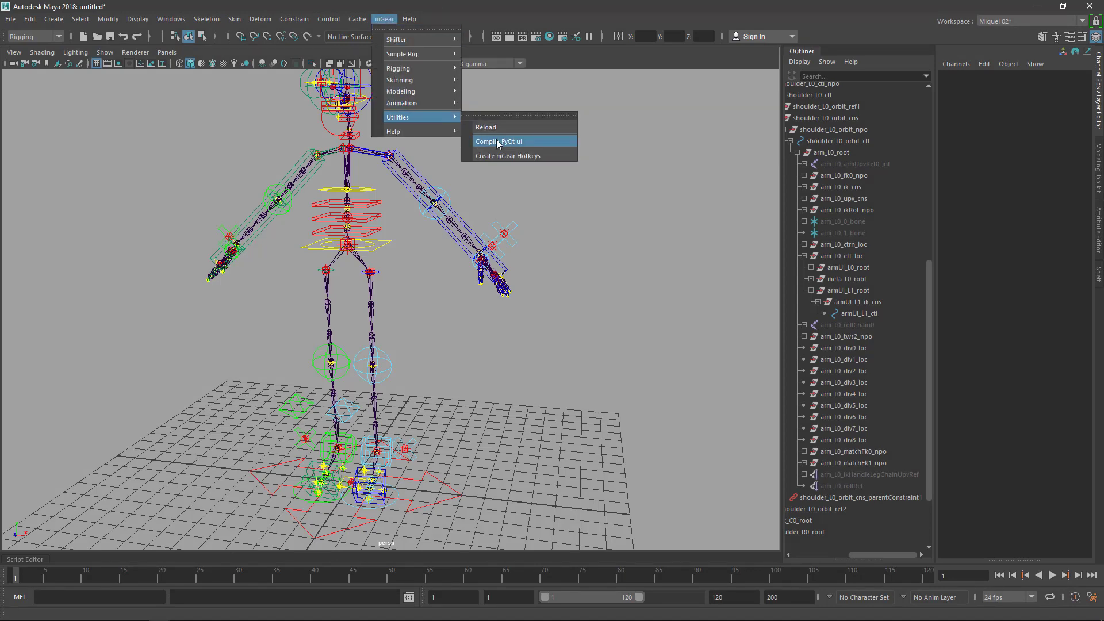
click(500, 141)
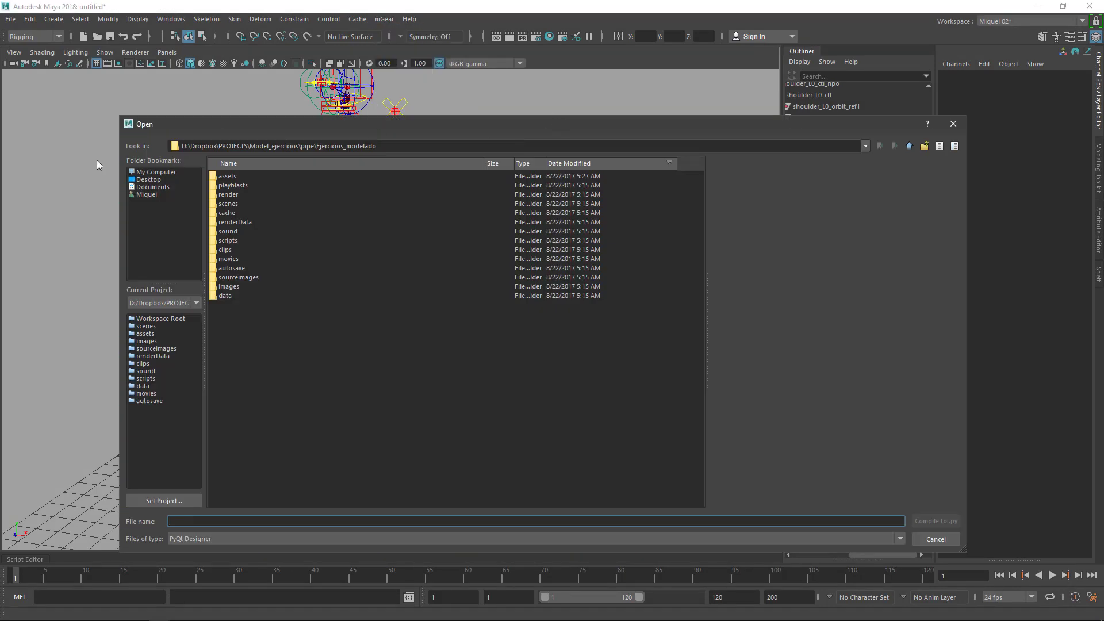
click(148, 179)
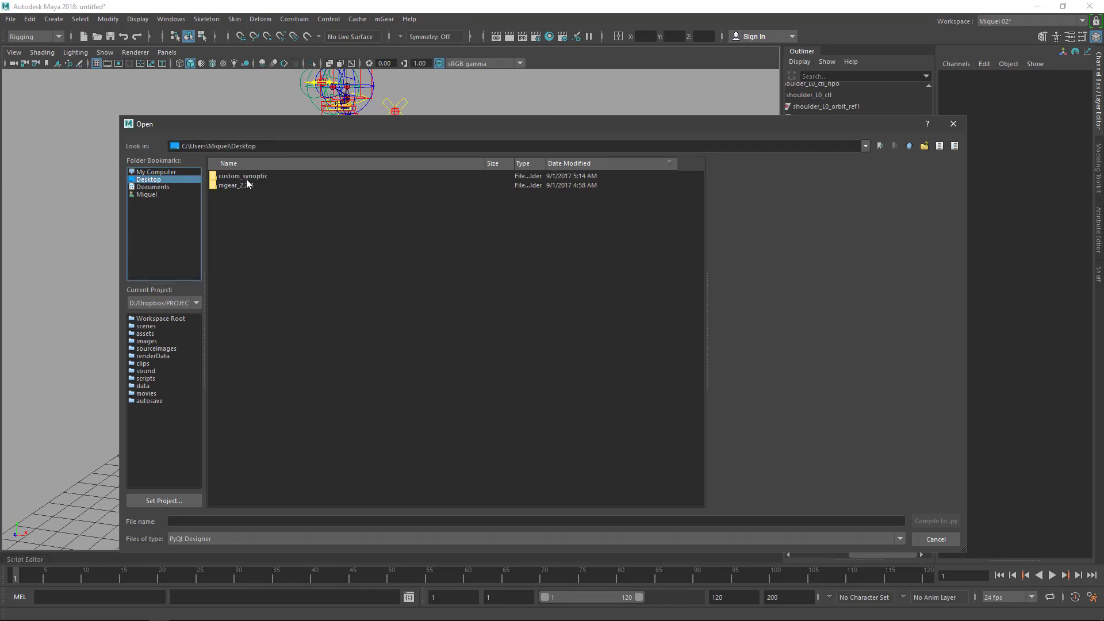
double_click(242, 176)
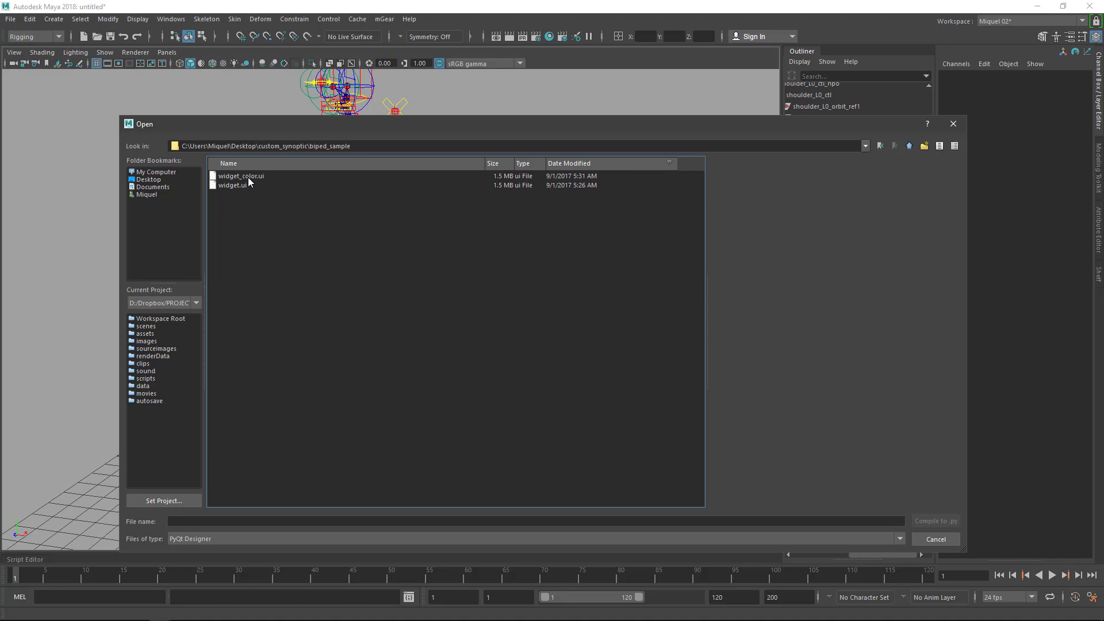
mouse_move(257, 184)
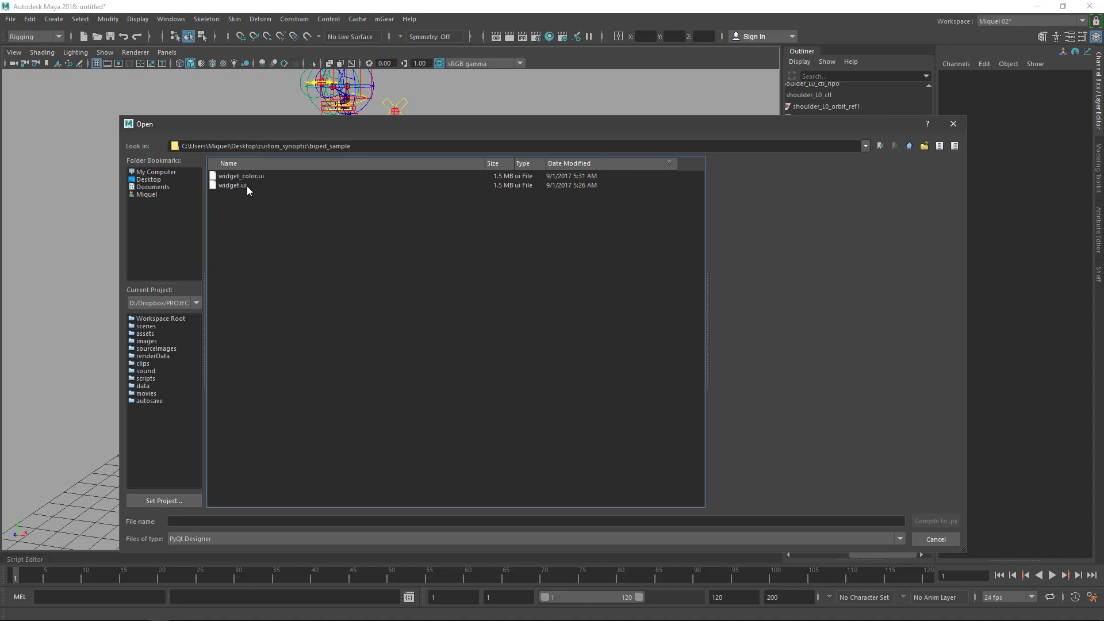
key(alt+tab)
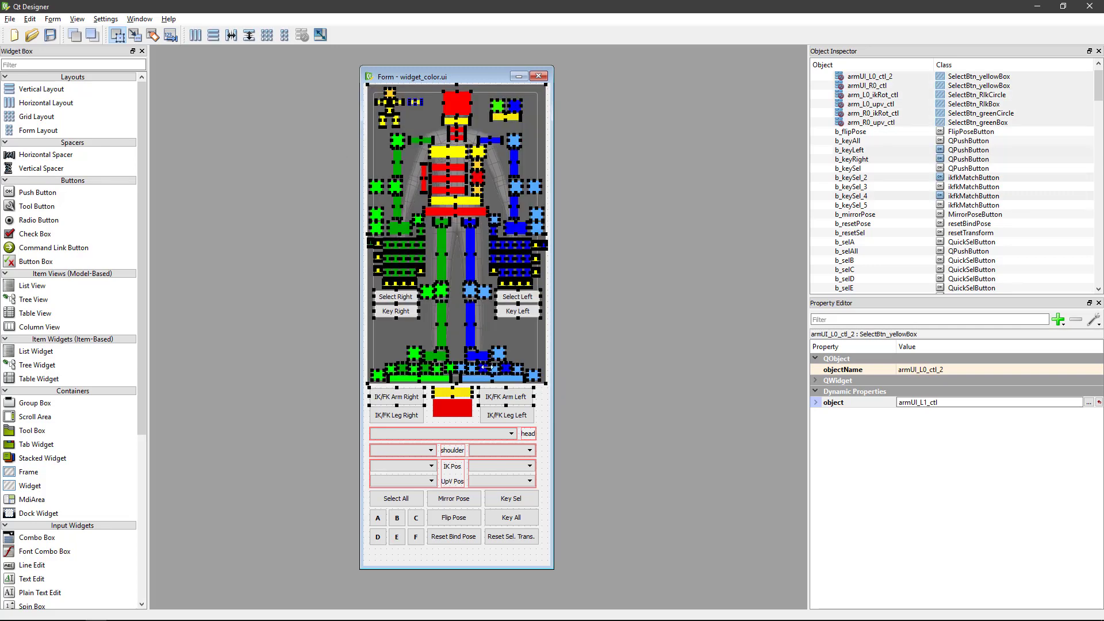
Inspect the object properties of the global_C0_ctl and finger_L_fk2 selector buttons.
click(396, 396)
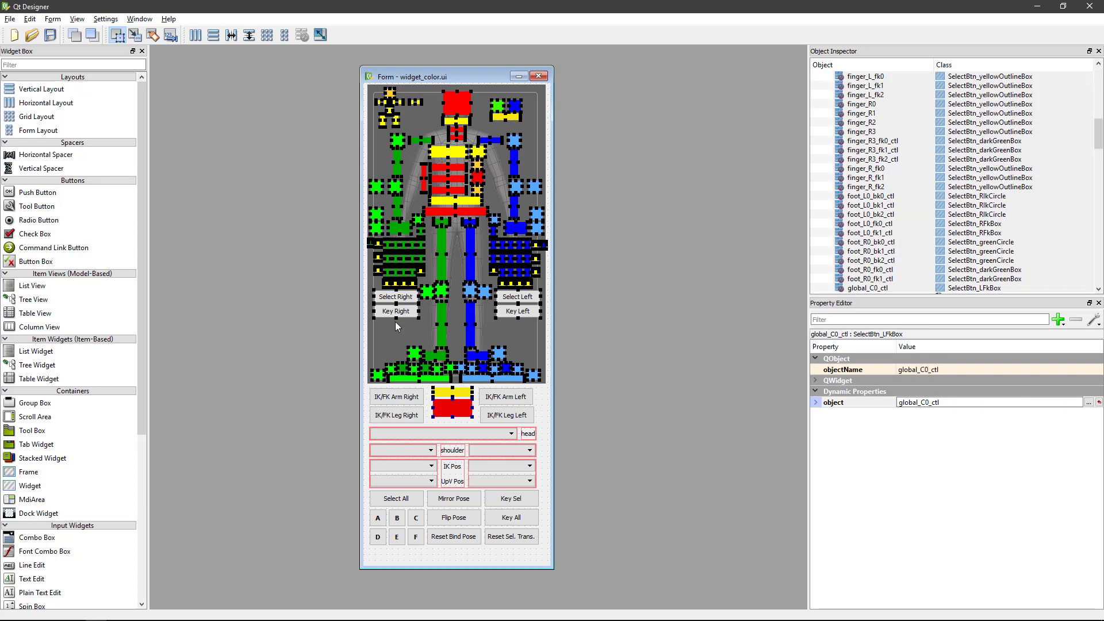
click(517, 296)
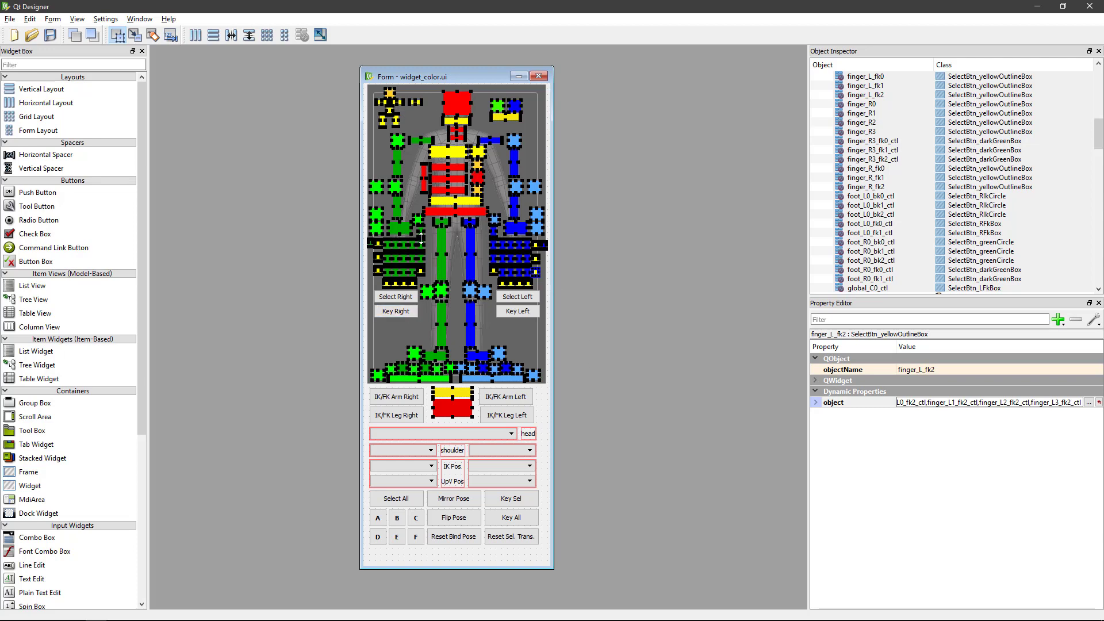
mouse_move(457, 403)
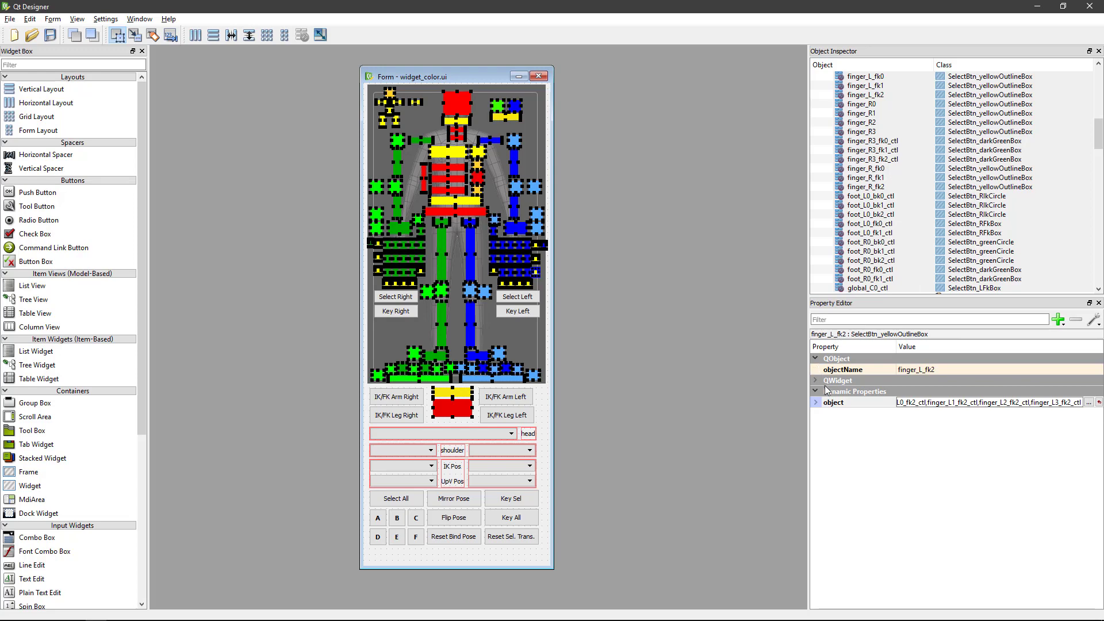
click(816, 381)
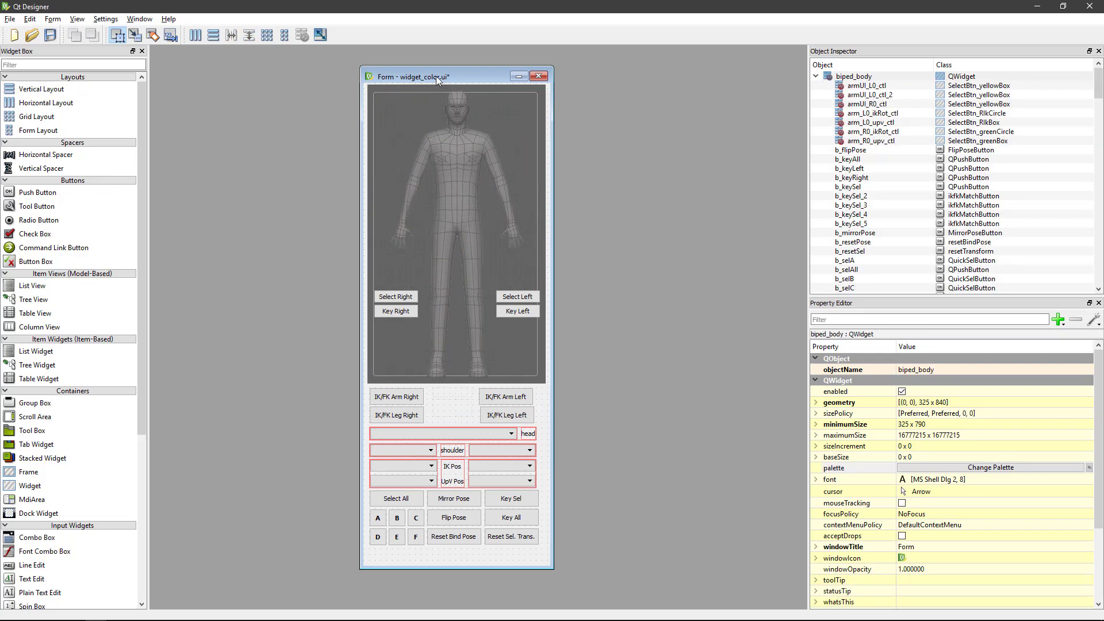
Save the form over widget.ui via Save As, then shift the form window left.
click(9, 18)
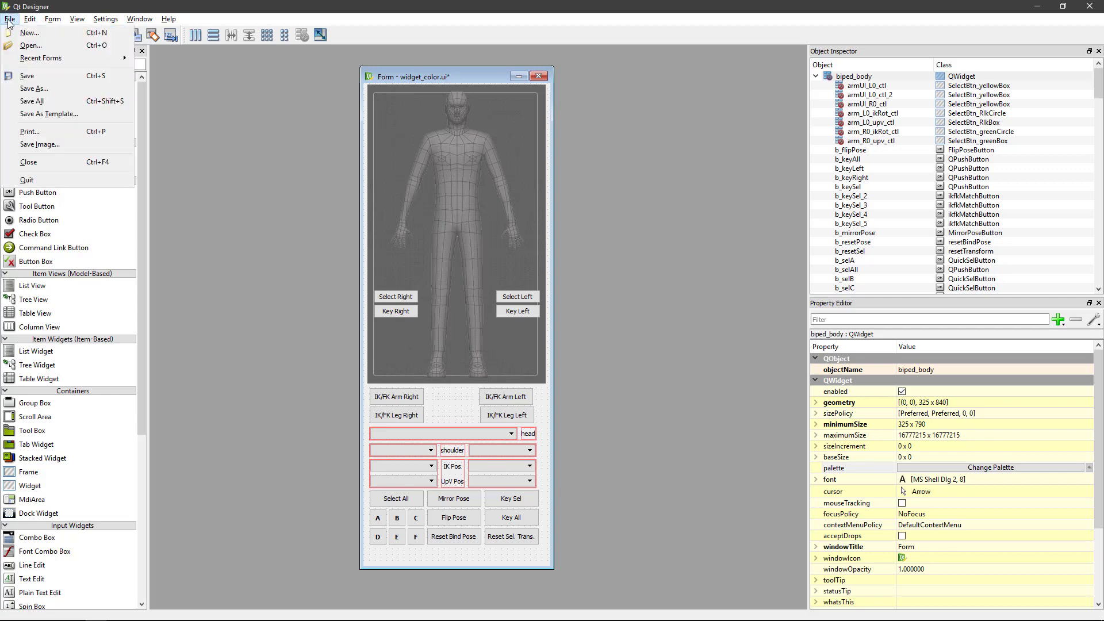
click(34, 88)
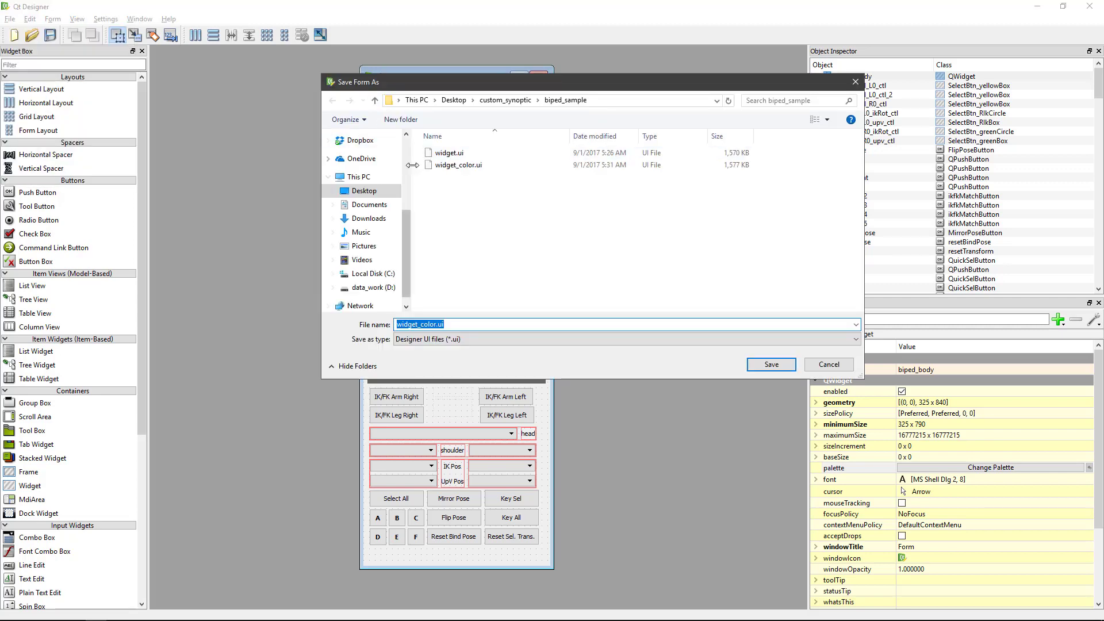
click(449, 152)
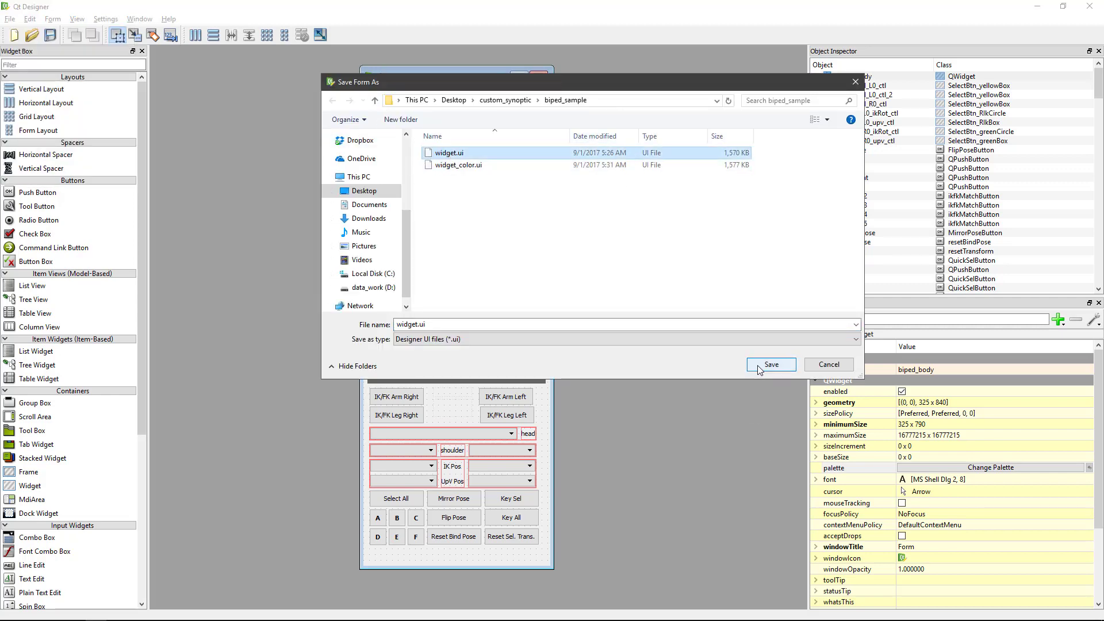
click(770, 364)
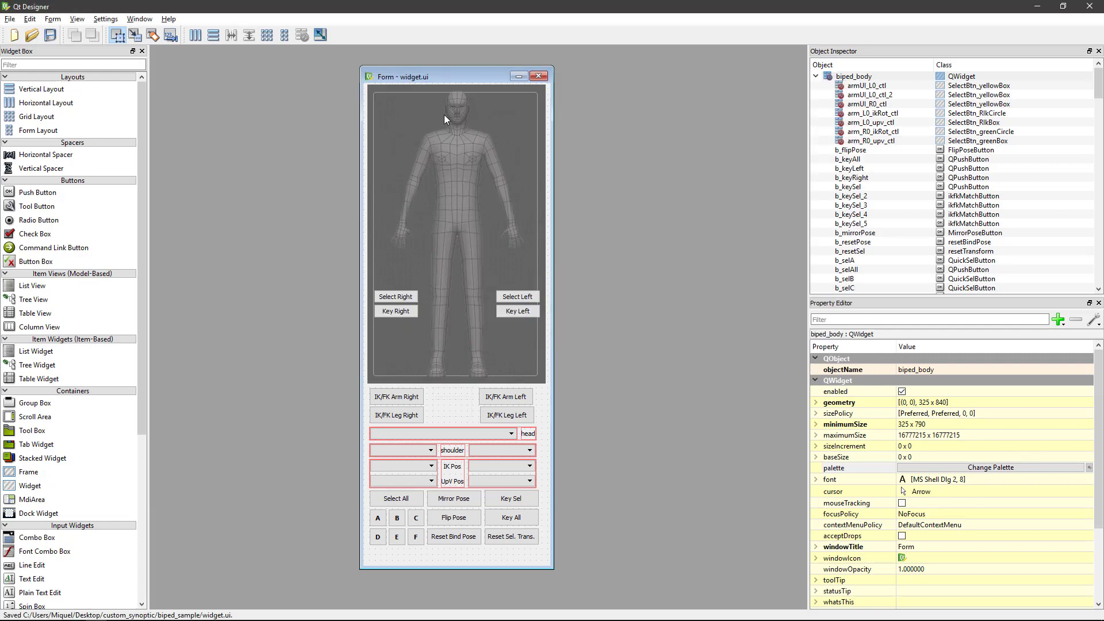
drag(456, 76, 366, 76)
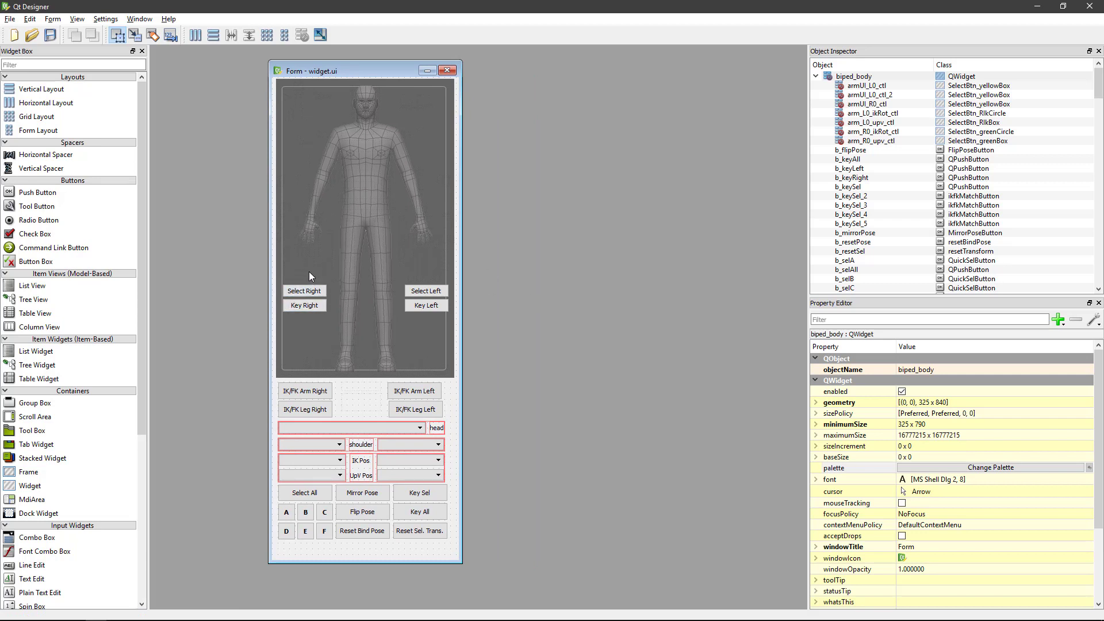
mouse_move(482, 323)
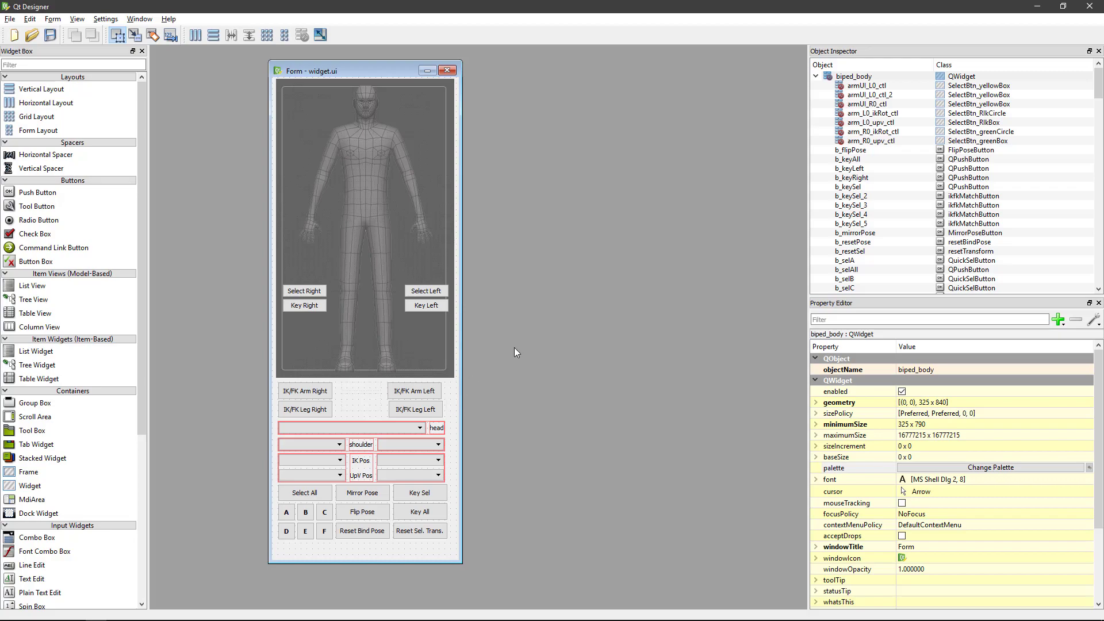
Cancel compiling widget.ui and exit Maya.
click(231, 184)
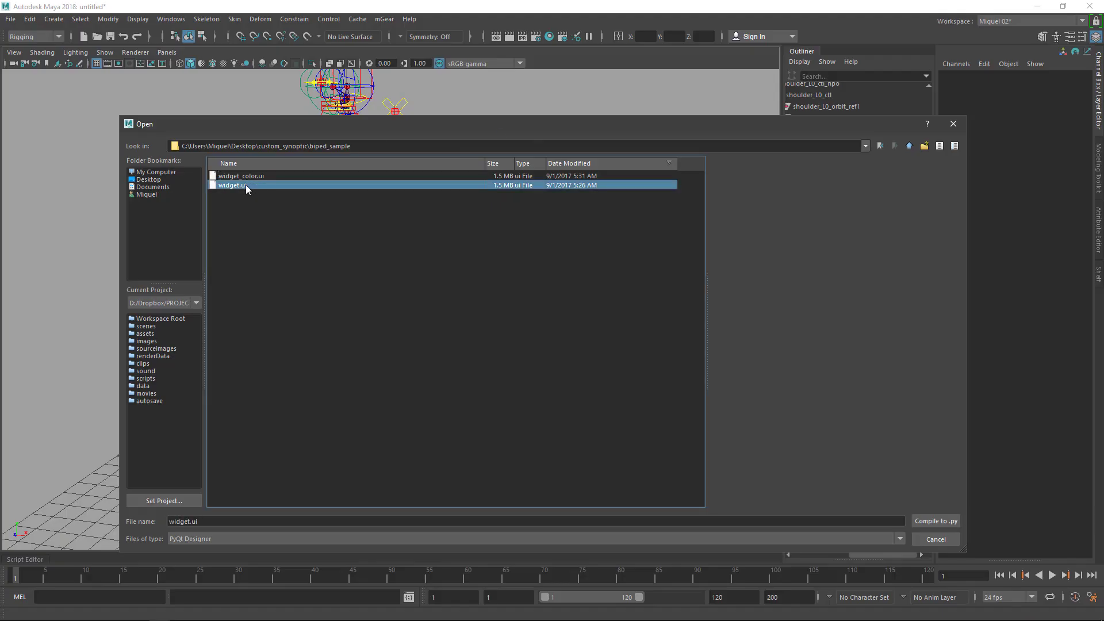
mouse_move(936, 540)
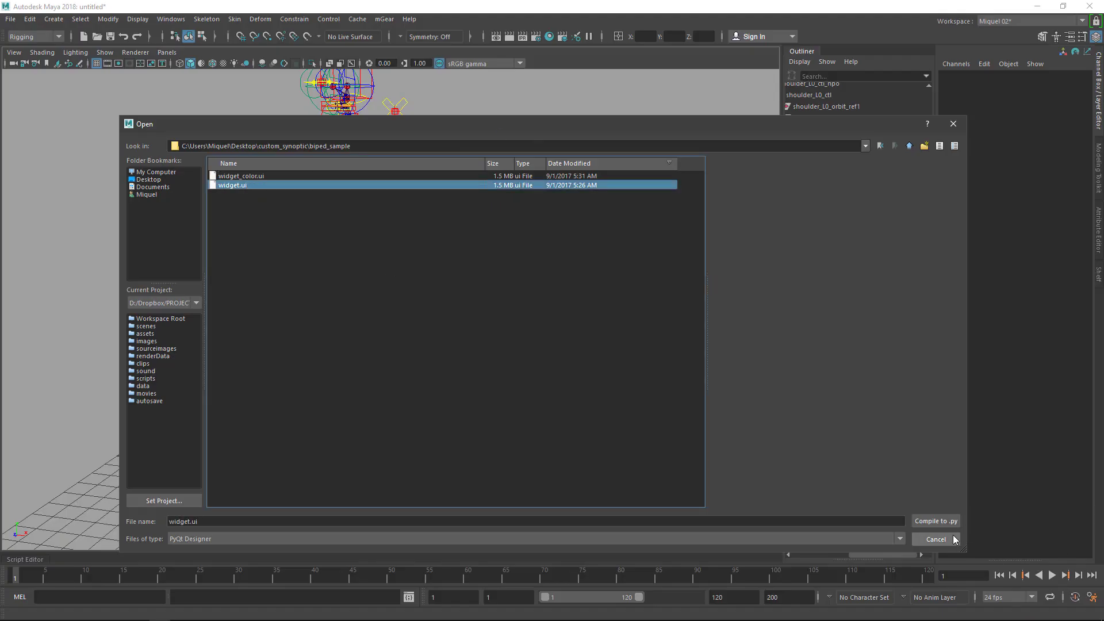
click(935, 521)
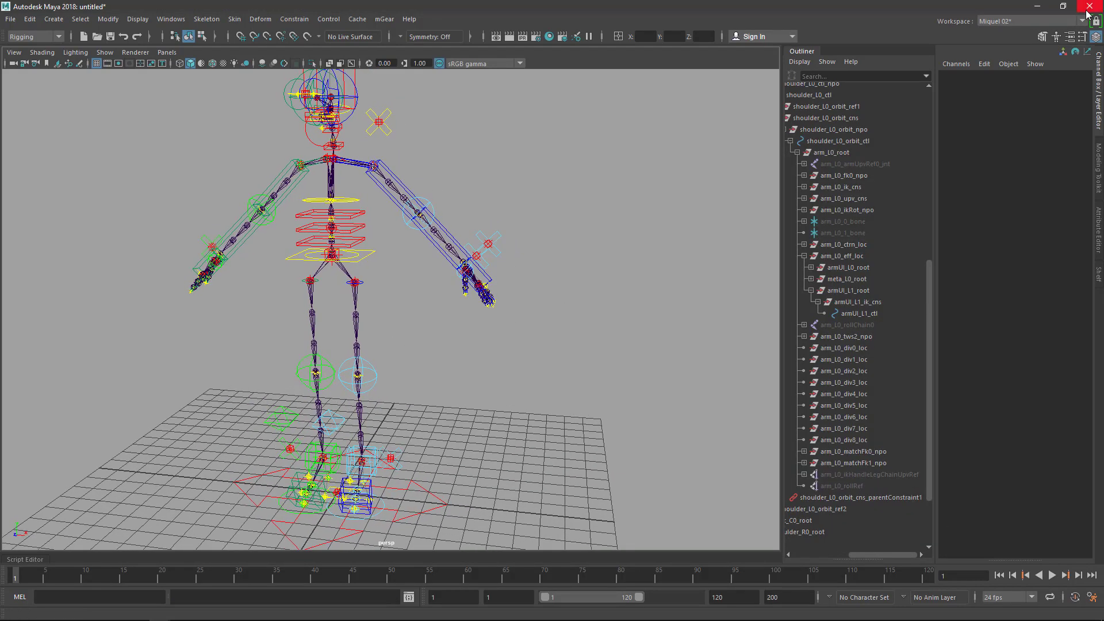
click(1095, 6)
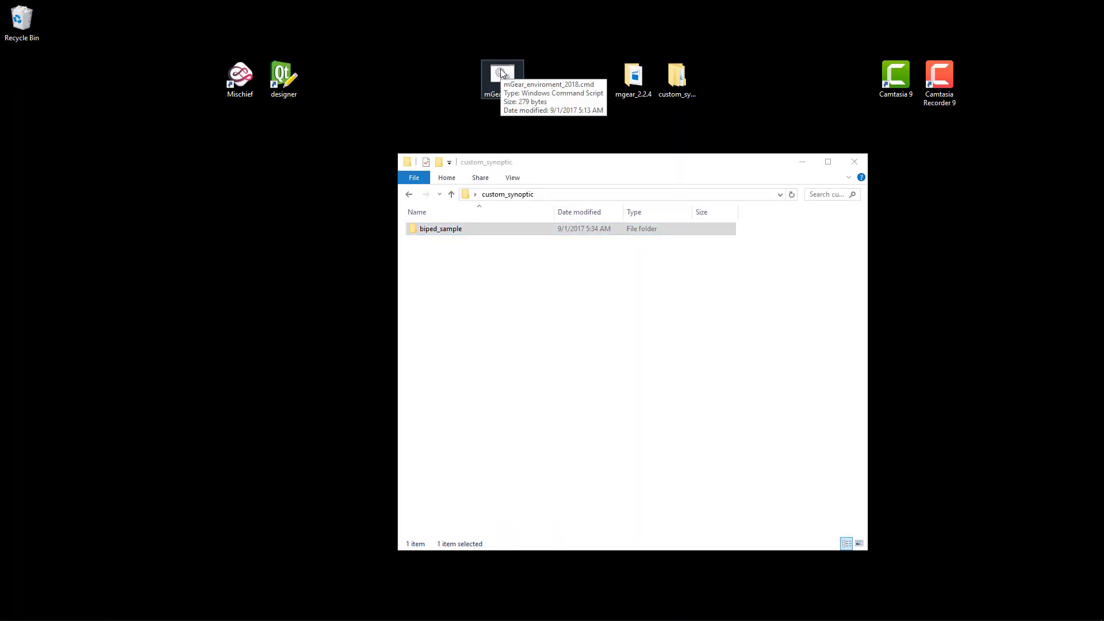
mouse_move(490, 98)
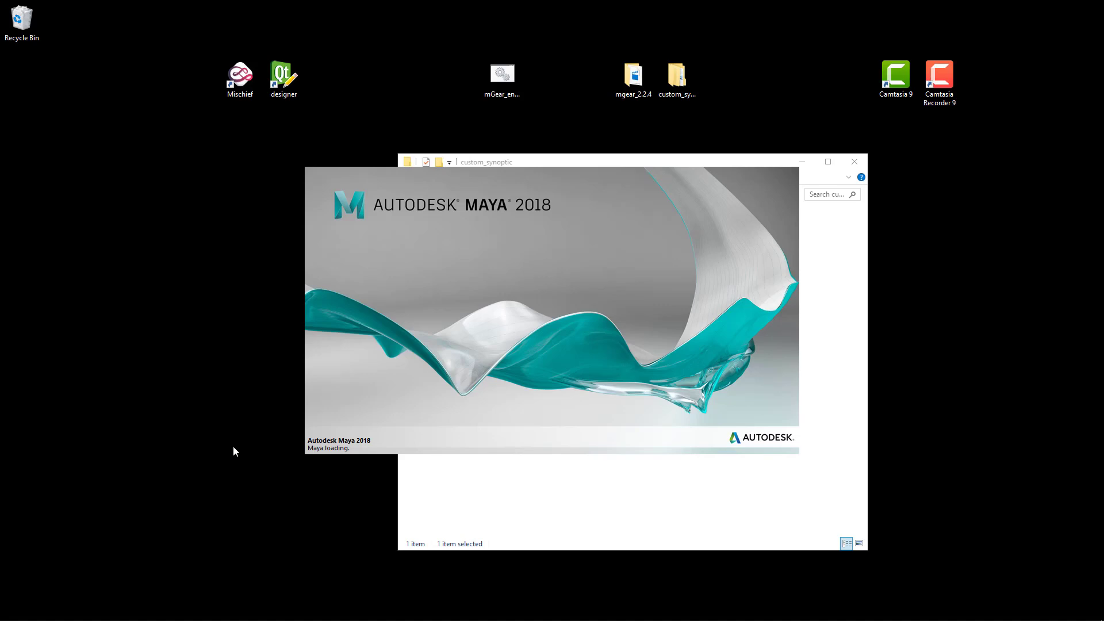
mouse_move(273, 410)
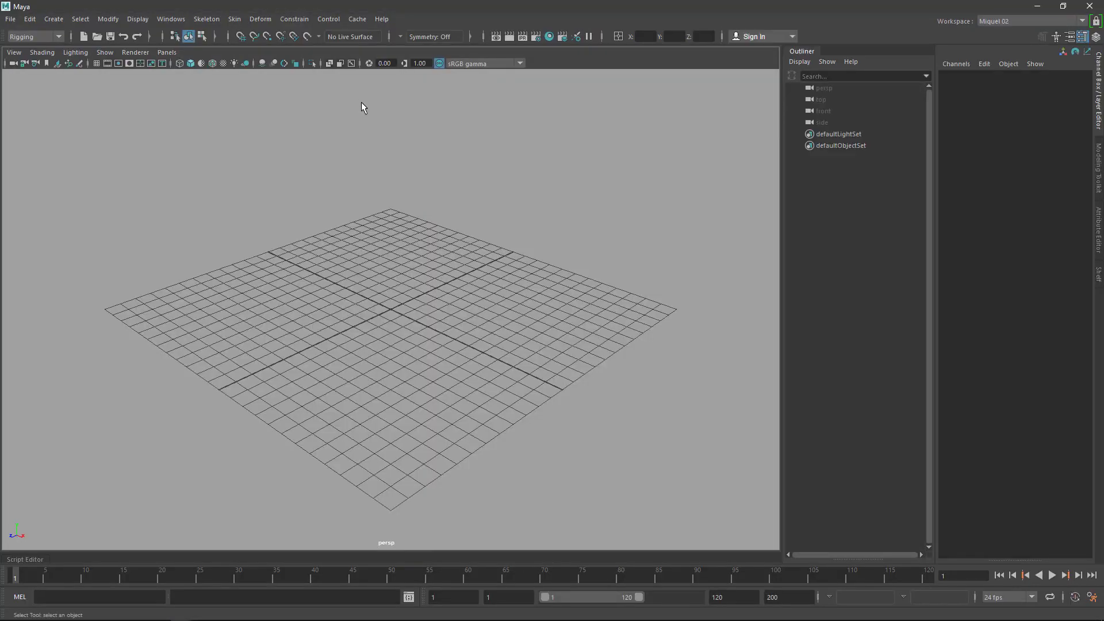
mouse_move(345, 28)
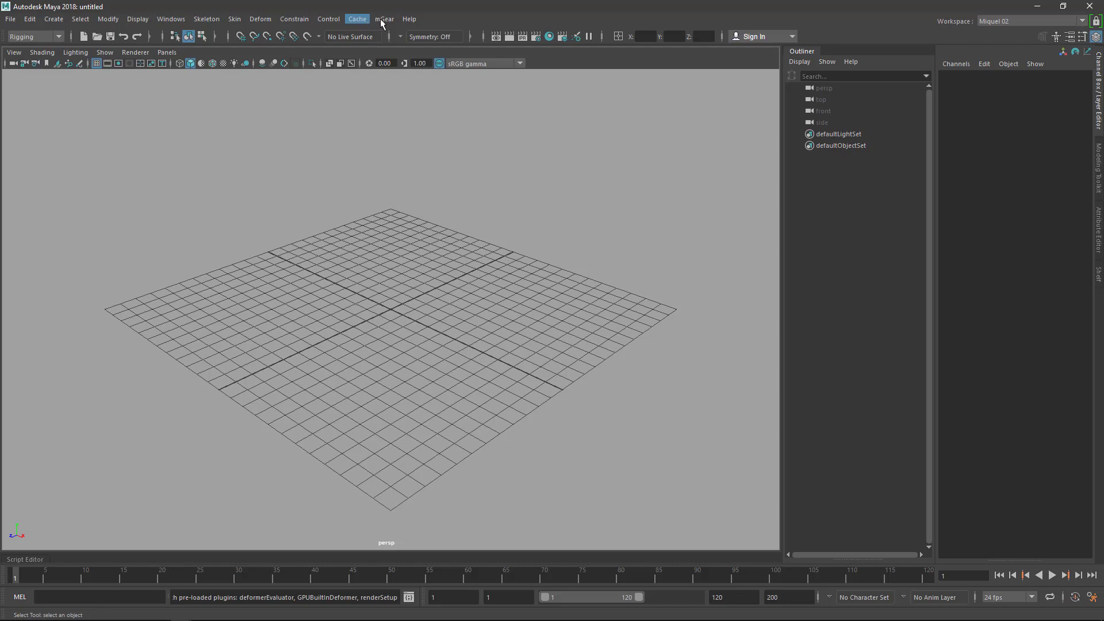
Import the biped guide and replace its synoptic tab biped with biped_sample.
click(384, 19)
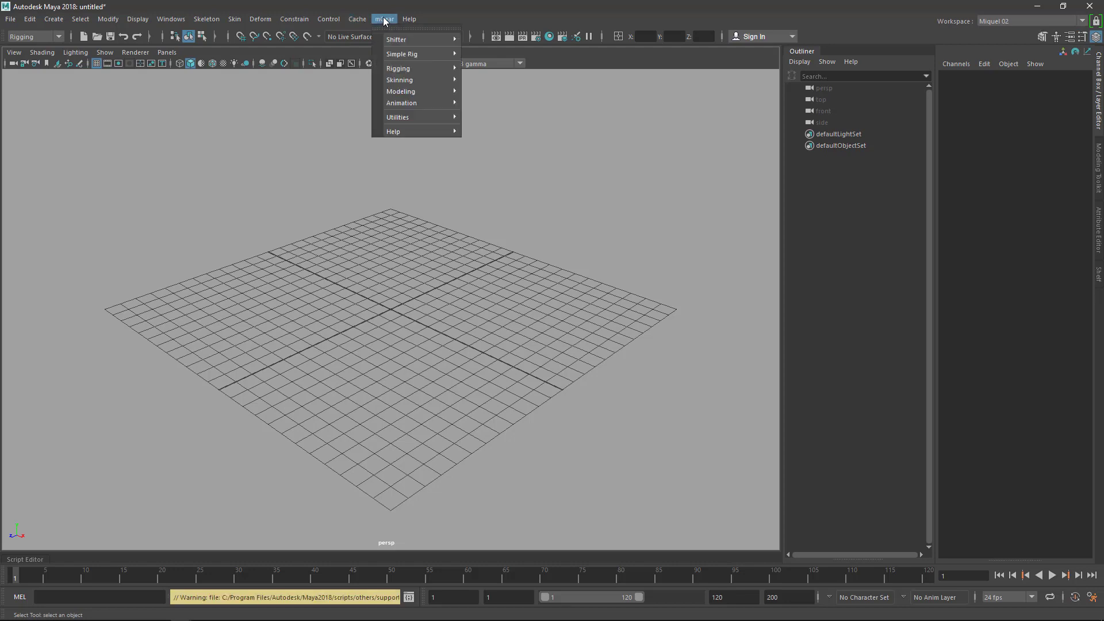
mouse_move(402, 54)
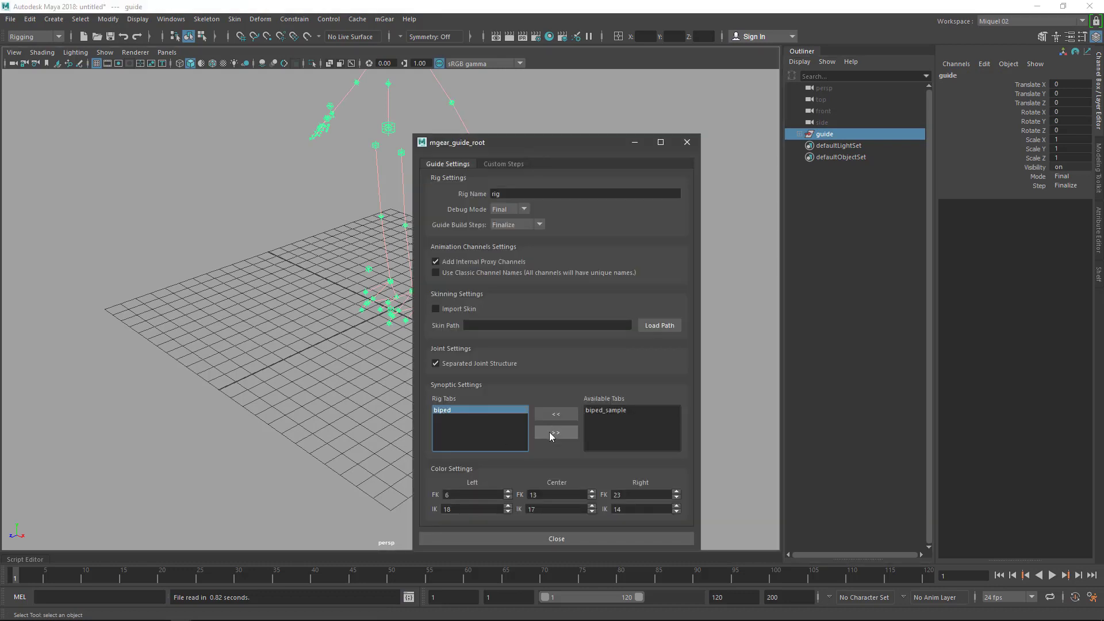
click(555, 433)
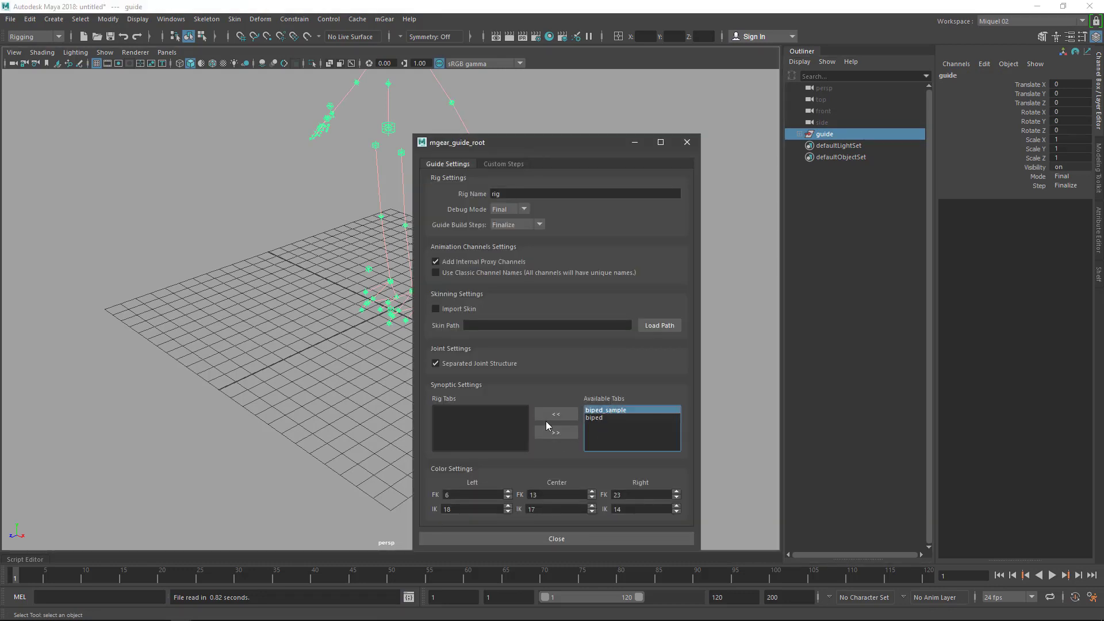
click(556, 414)
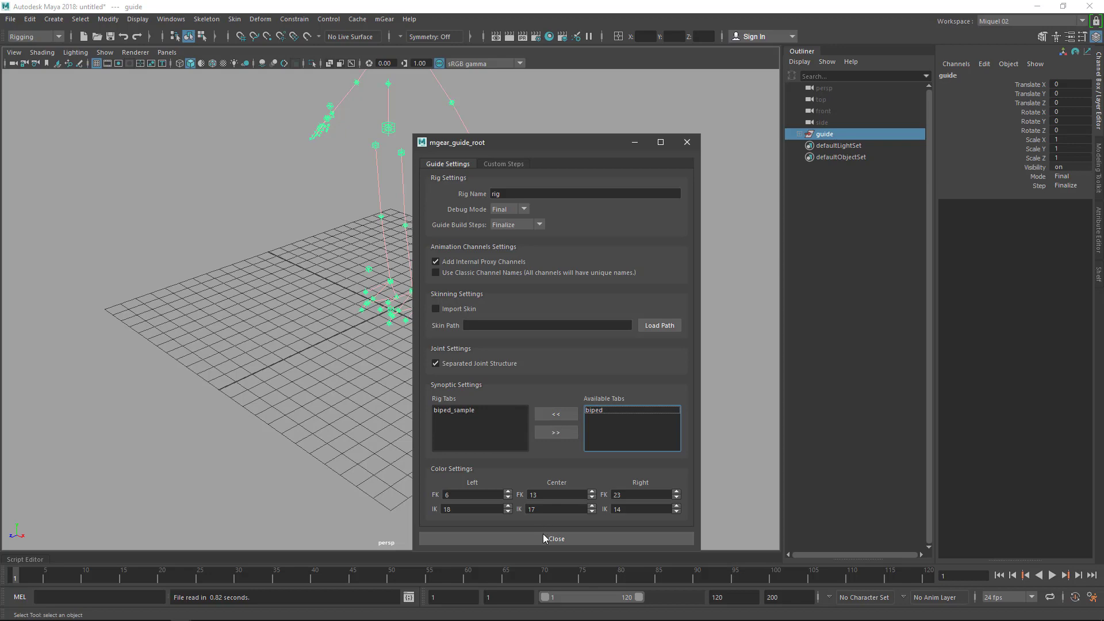
click(556, 539)
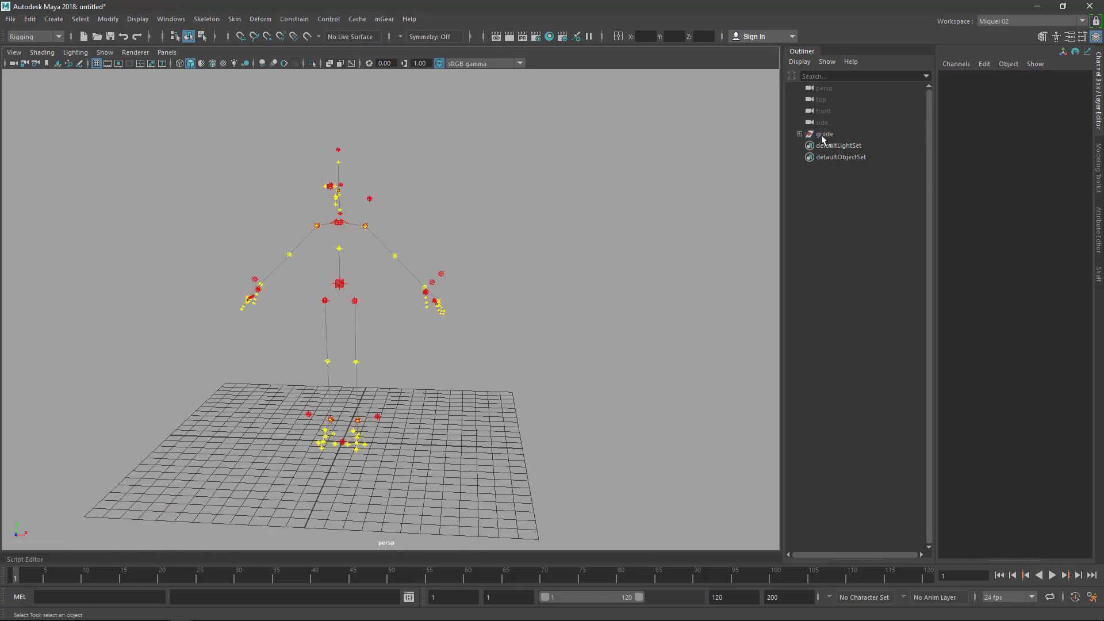
Select the guide in the Outliner to build the rig from.
click(823, 134)
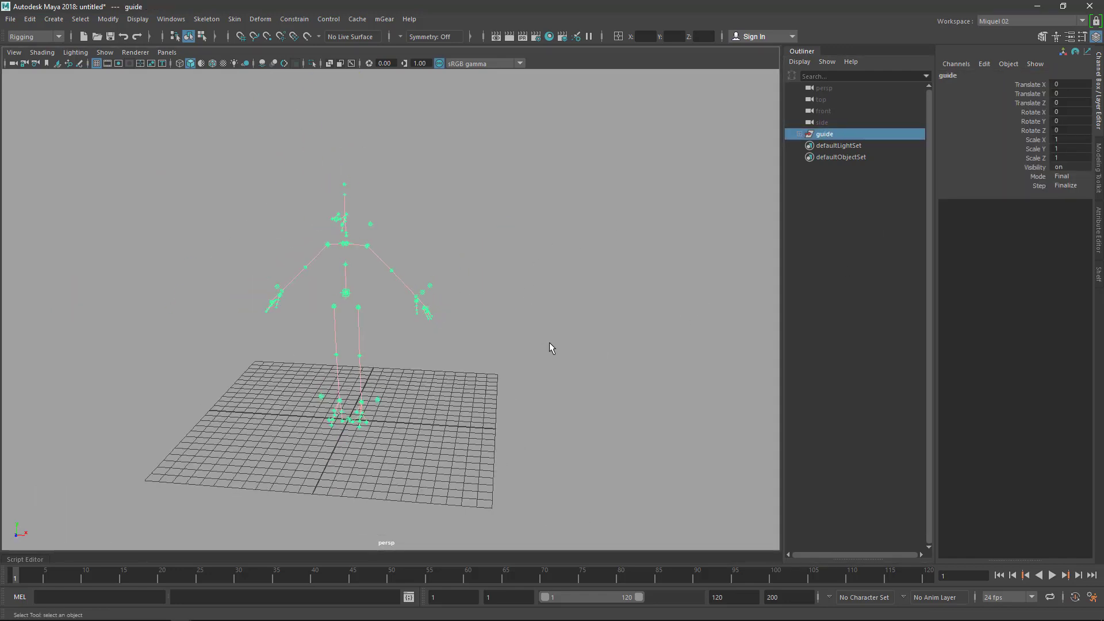
mouse_move(492, 352)
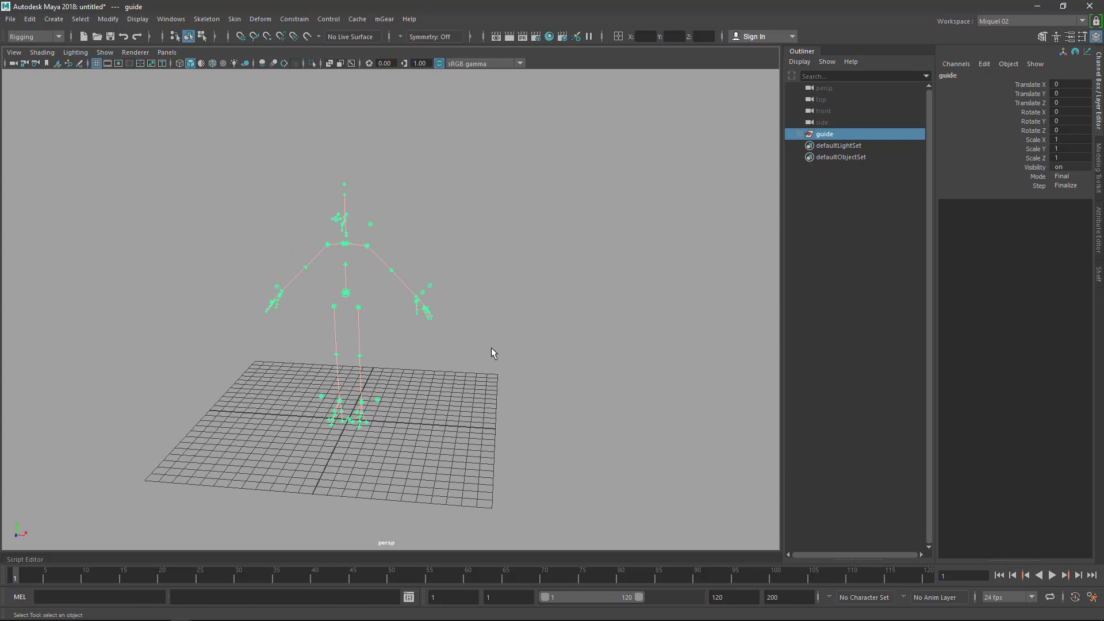
mouse_move(474, 359)
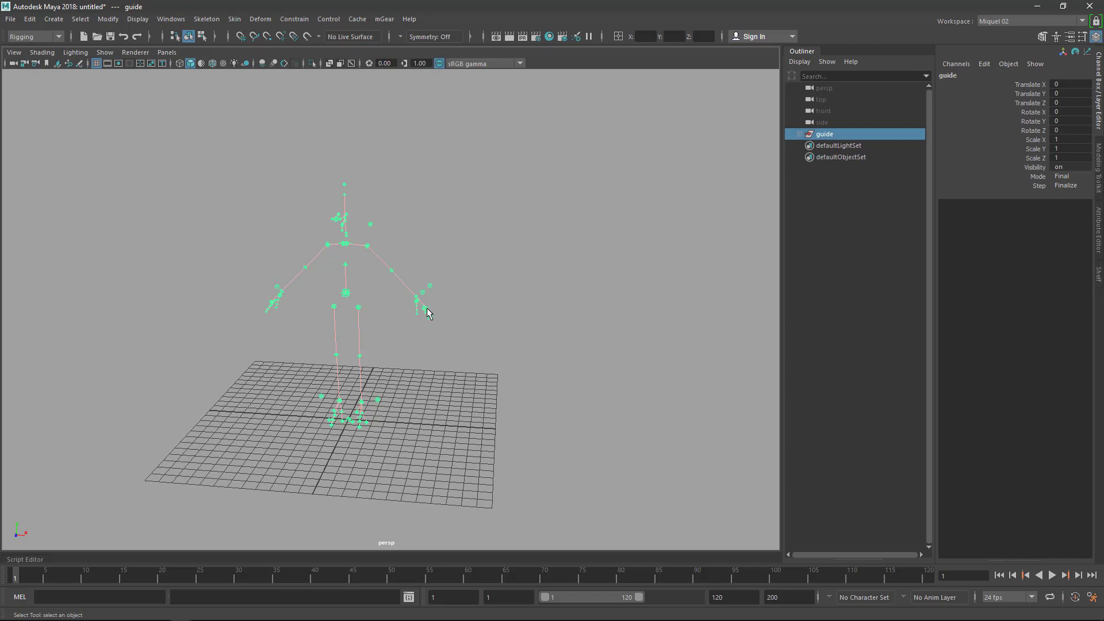
mouse_move(435, 380)
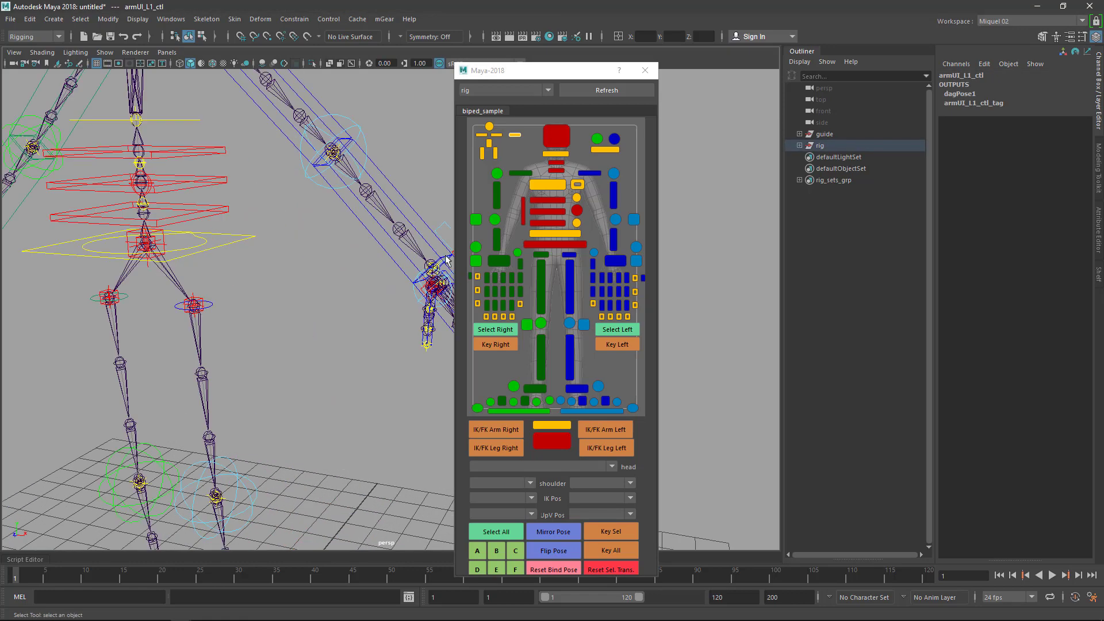
Deselect, then click the new yellow synoptic button to select armUI_L1_ctl.
click(514, 138)
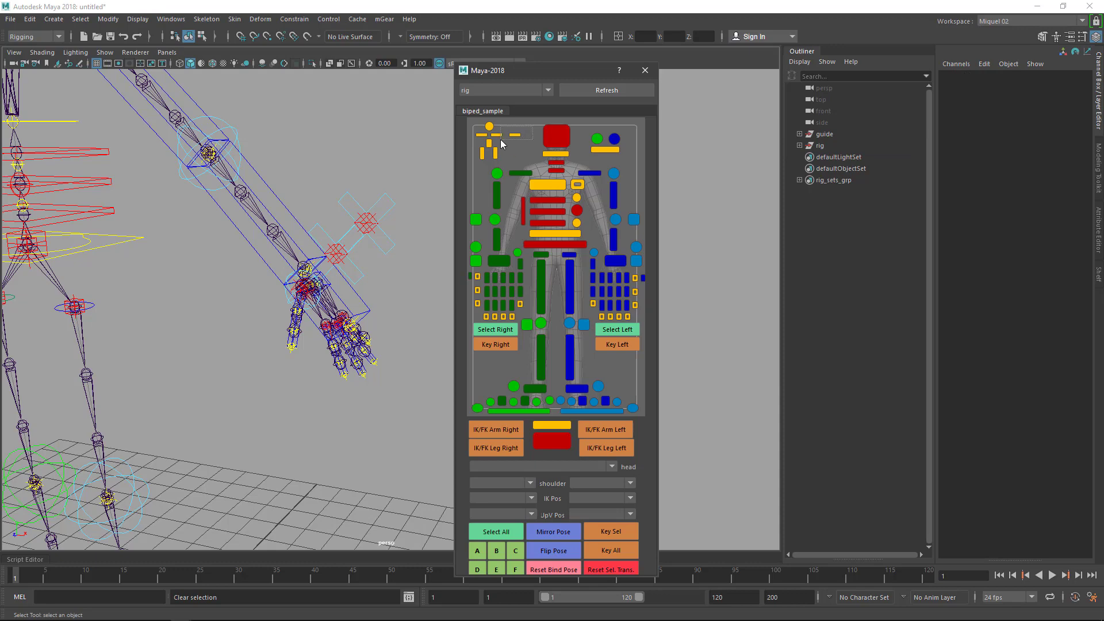
click(500, 135)
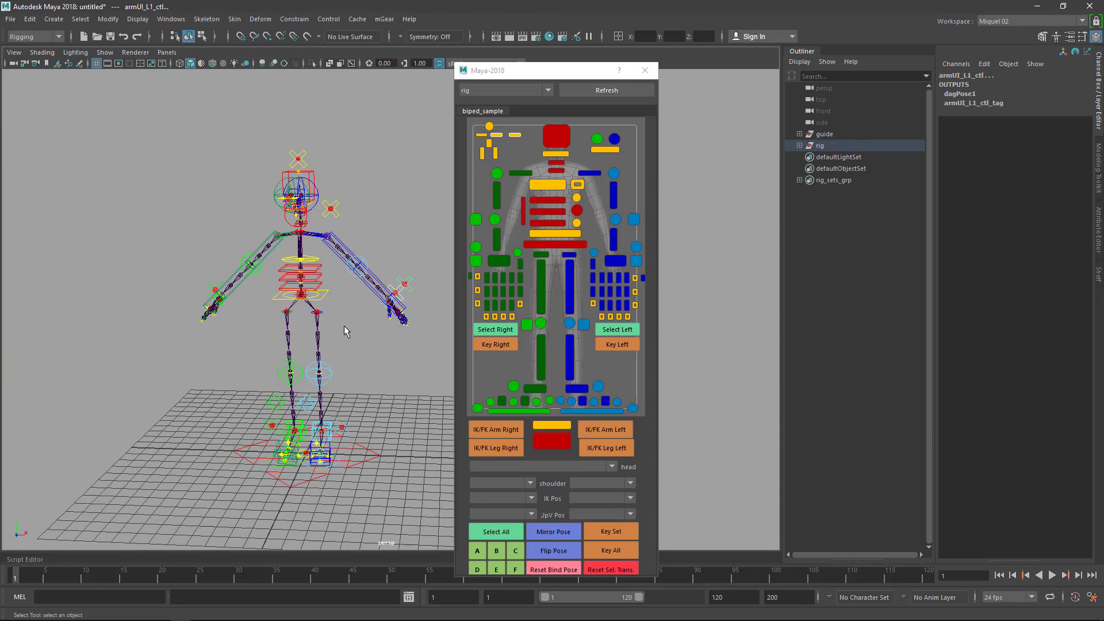